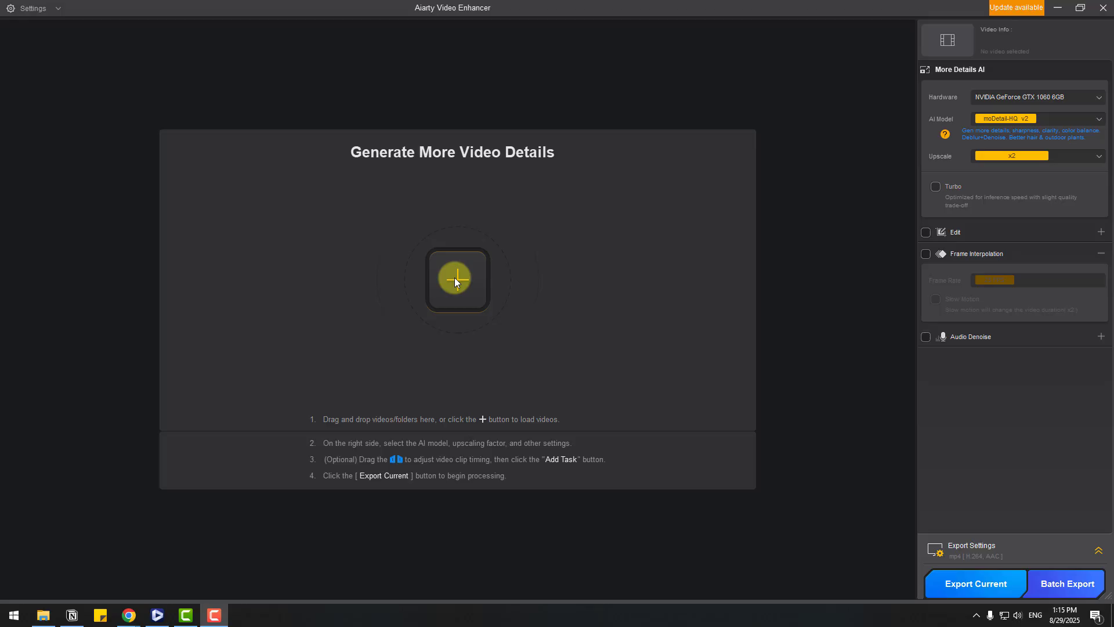
# Browse to Desktop > VIDEOS and select sample video 01 in the open dialog.
pyautogui.click(457, 278)
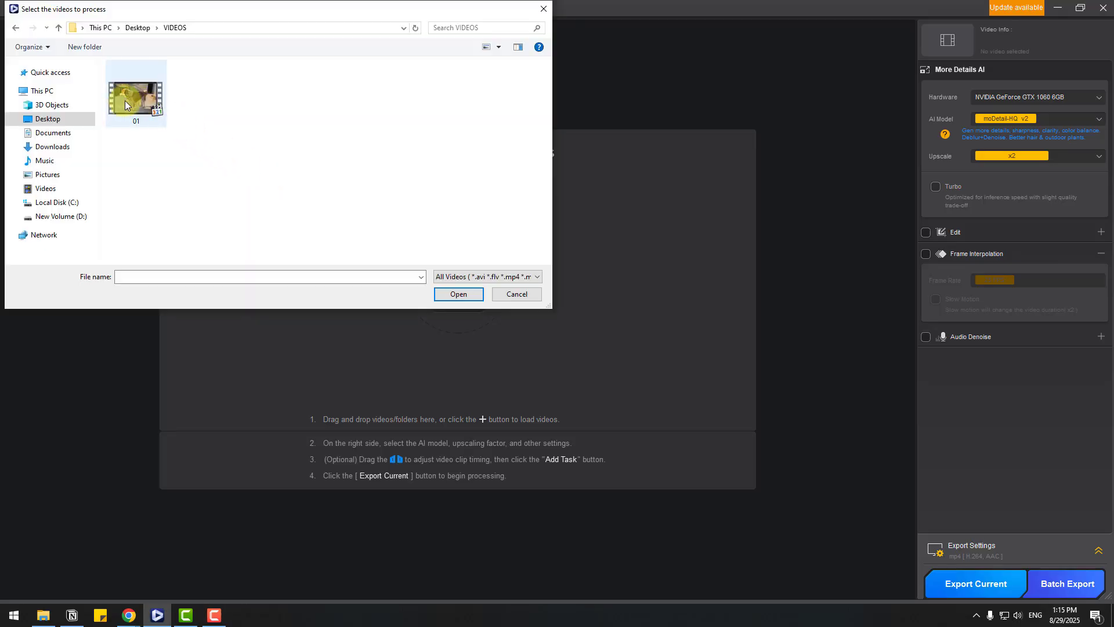
pyautogui.click(136, 94)
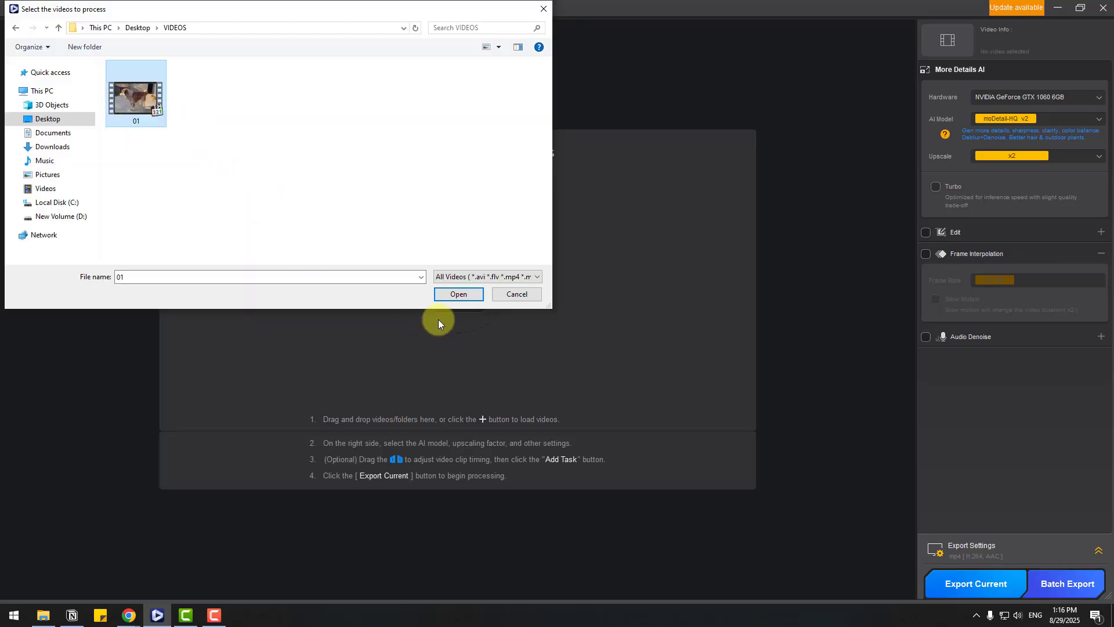
# Load 01.mp4 (1280×720, 30 FPS), play and pause it, and scrub the timeline.
pyautogui.click(457, 294)
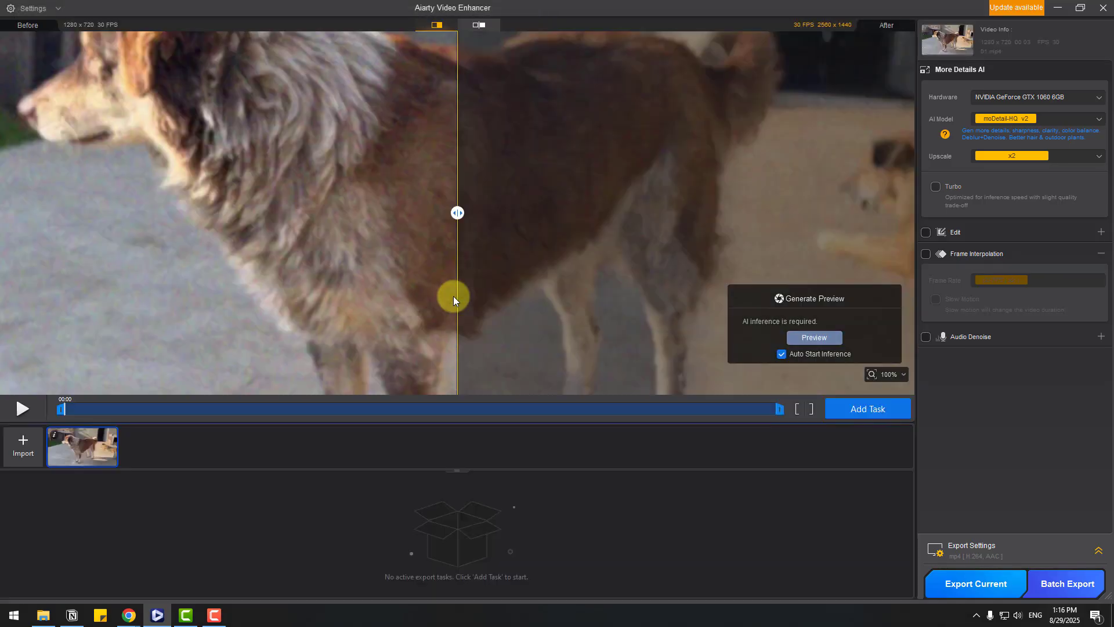
pyautogui.click(22, 408)
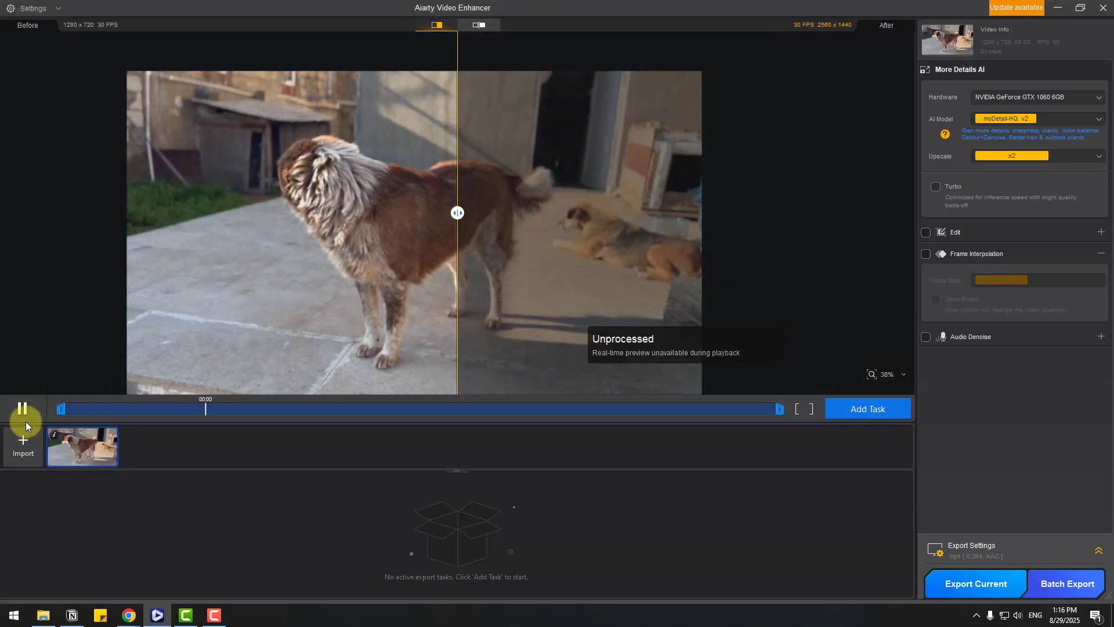
pyautogui.click(23, 409)
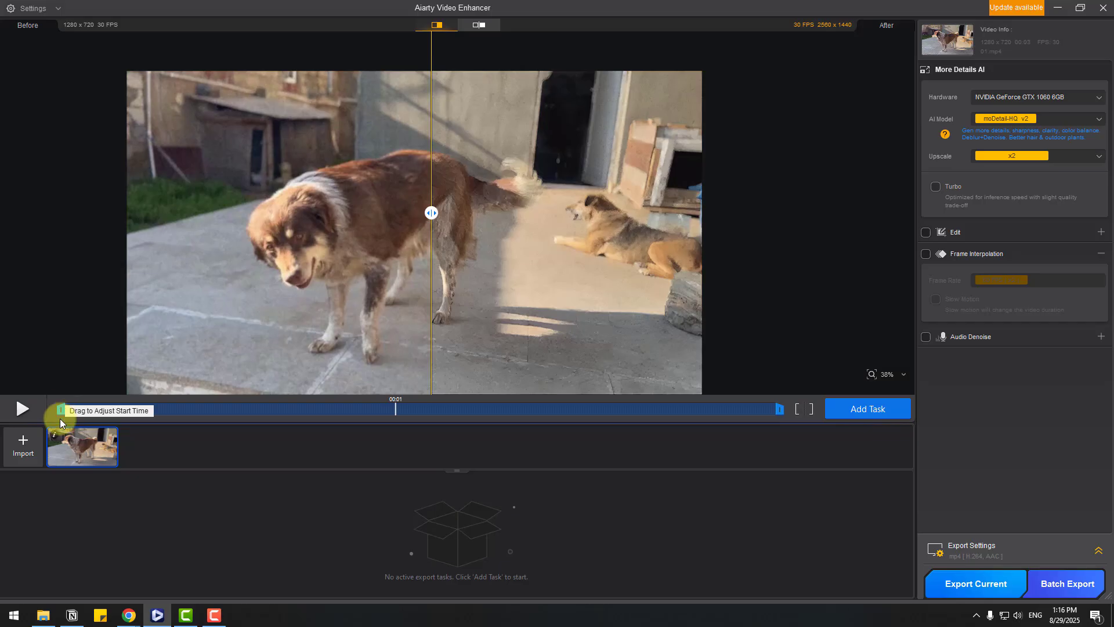
pyautogui.moveTo(61, 410); pyautogui.dragTo(107, 410)
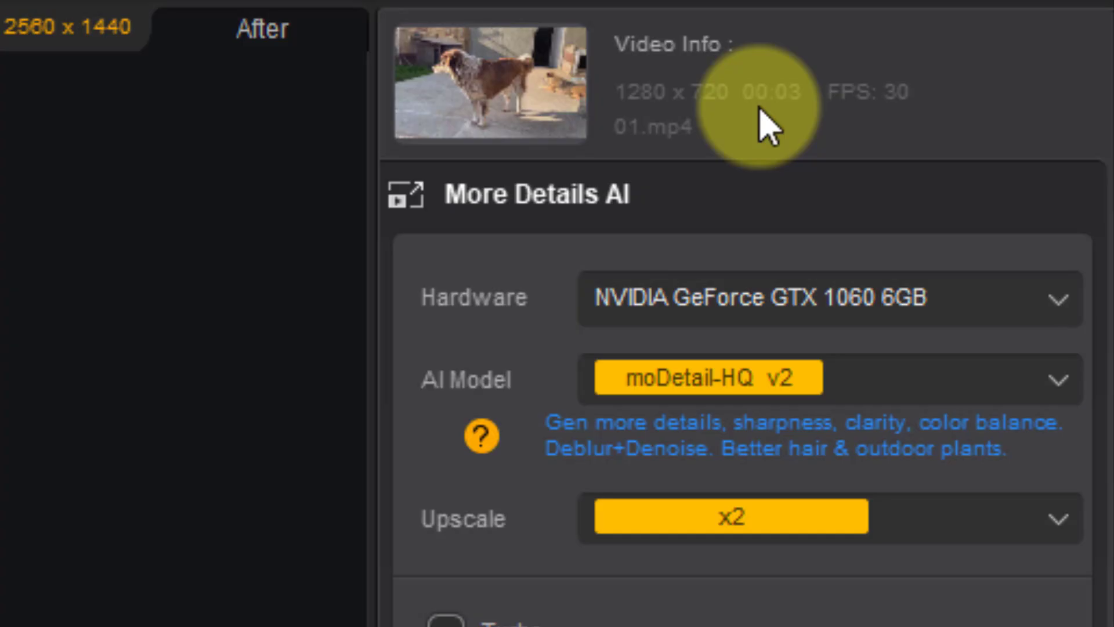
pyautogui.moveTo(618, 378)
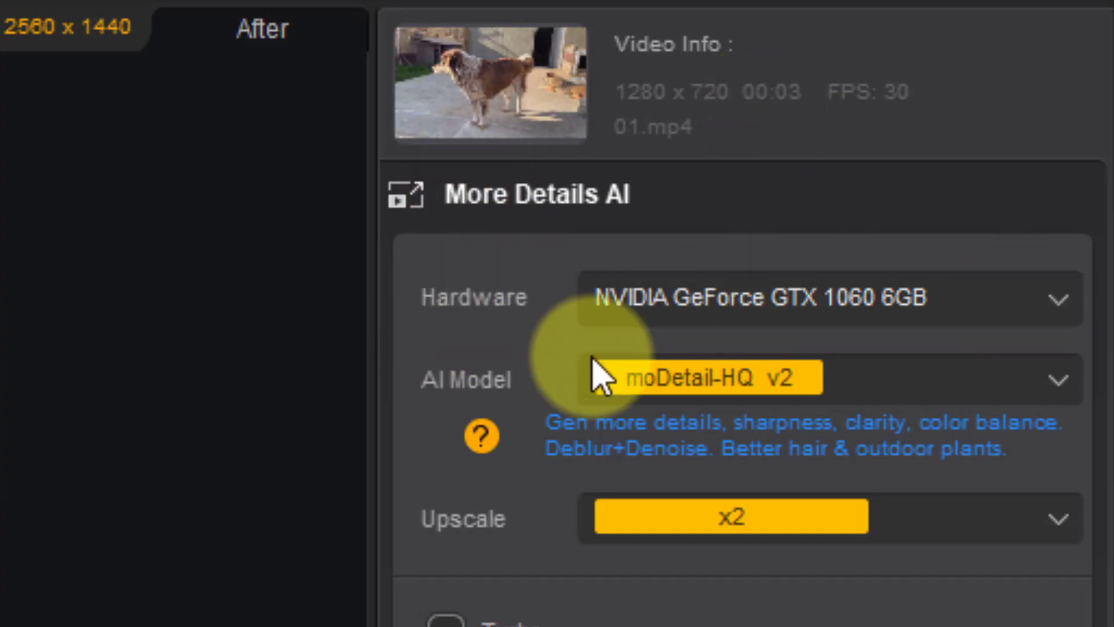
pyautogui.click(824, 297)
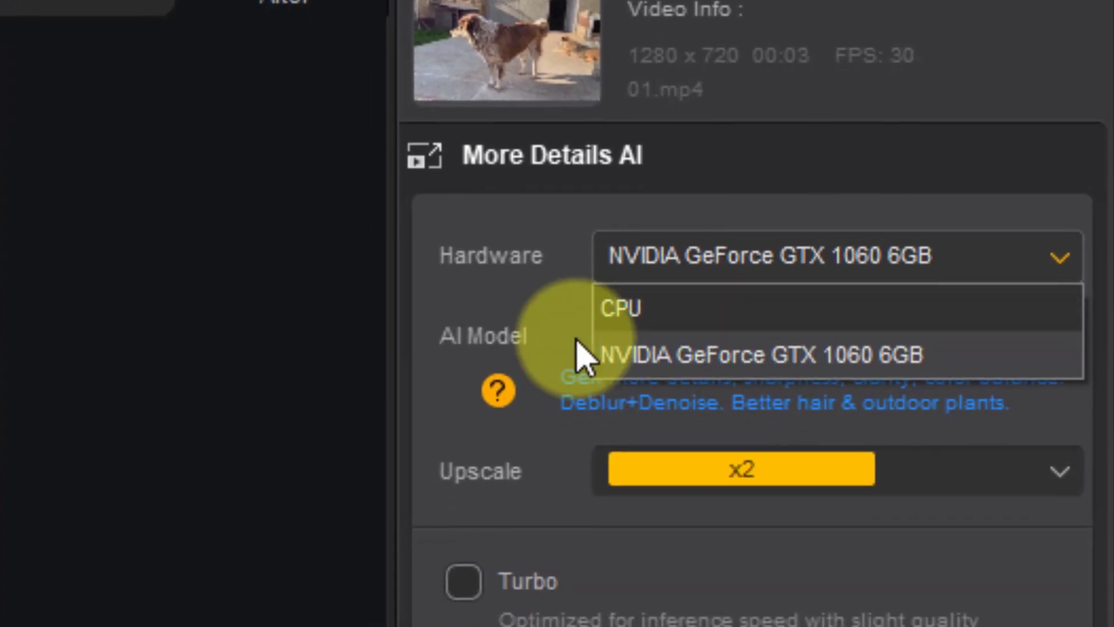
pyautogui.click(763, 355)
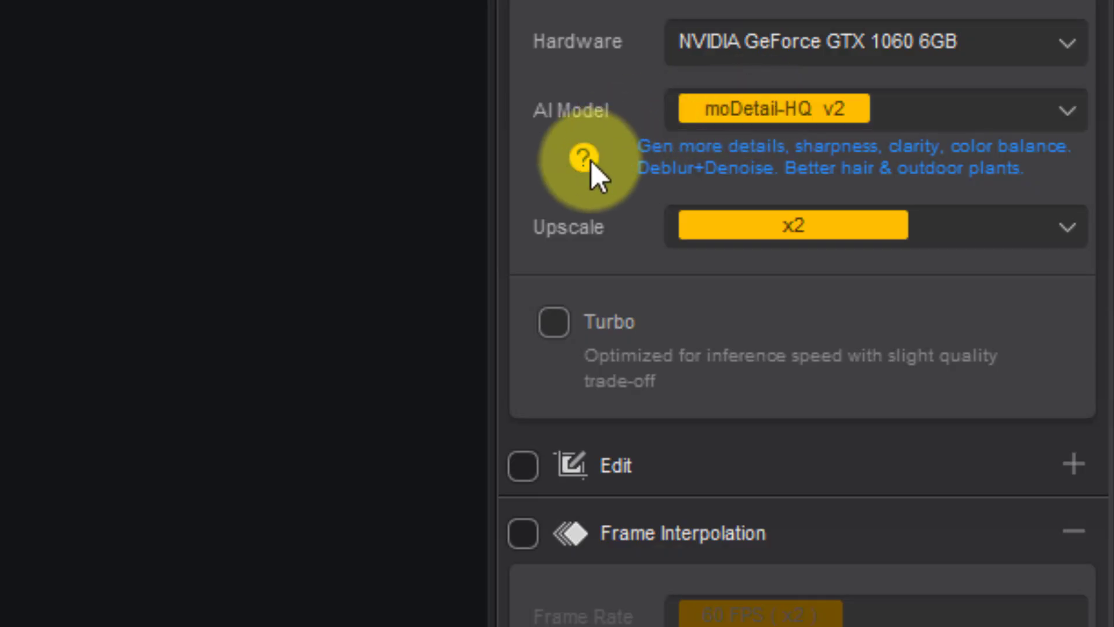
pyautogui.click(582, 156)
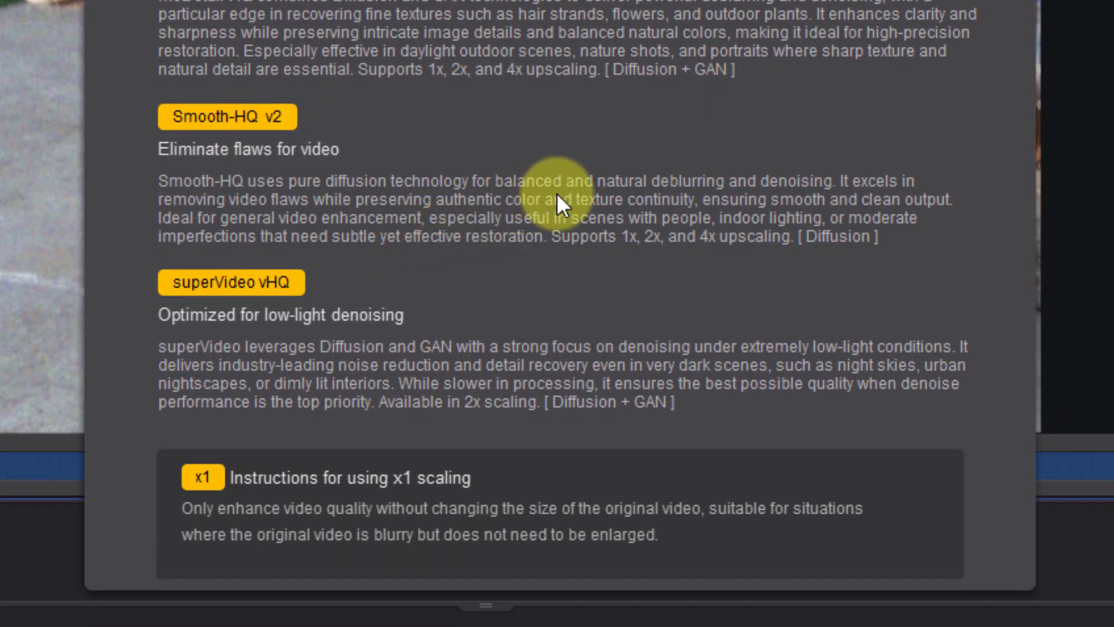
pyautogui.moveTo(828, 202)
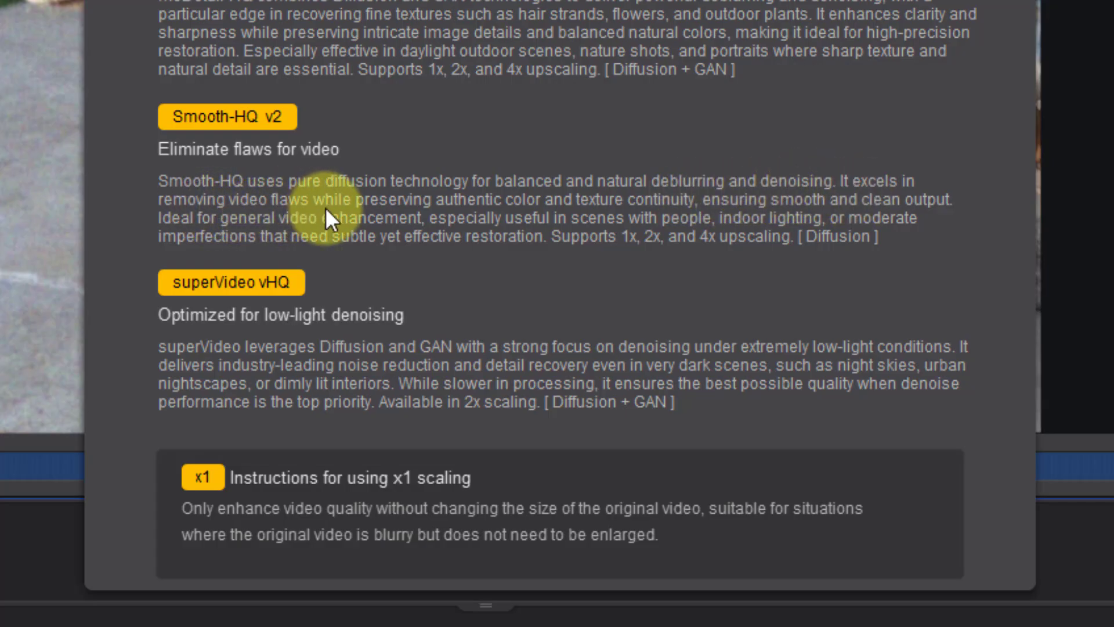
pyautogui.moveTo(624, 217)
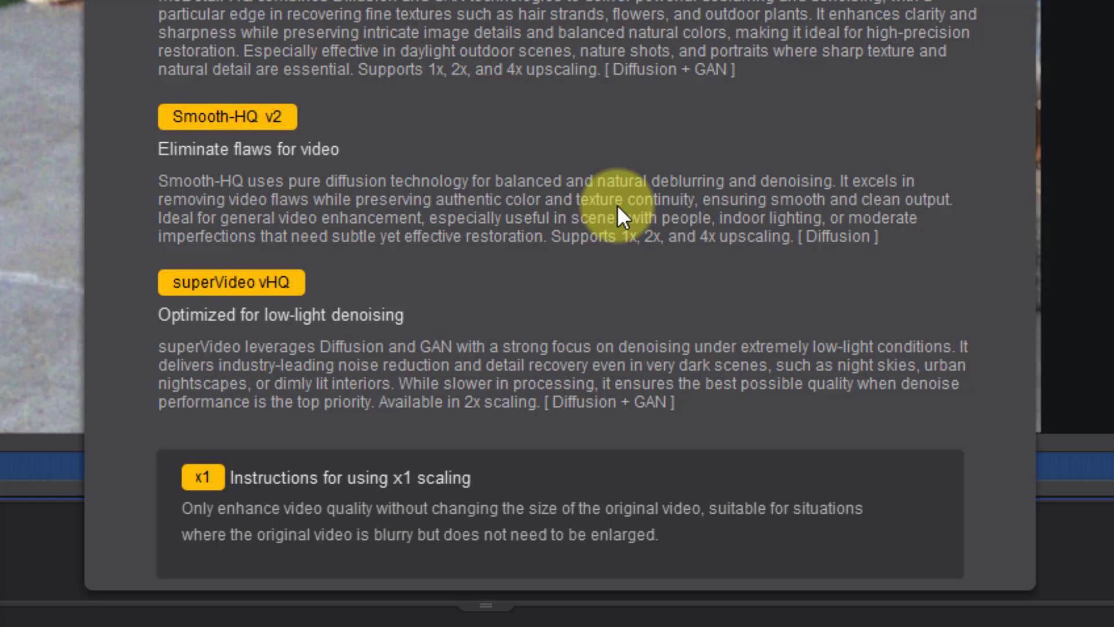
pyautogui.moveTo(941, 216)
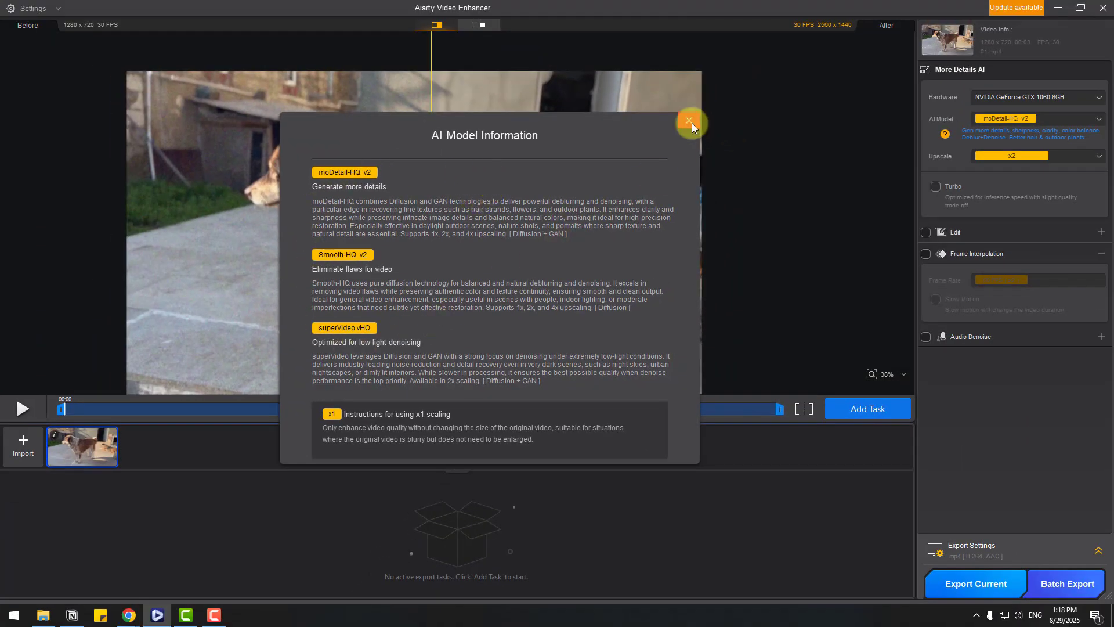
pyautogui.click(689, 120)
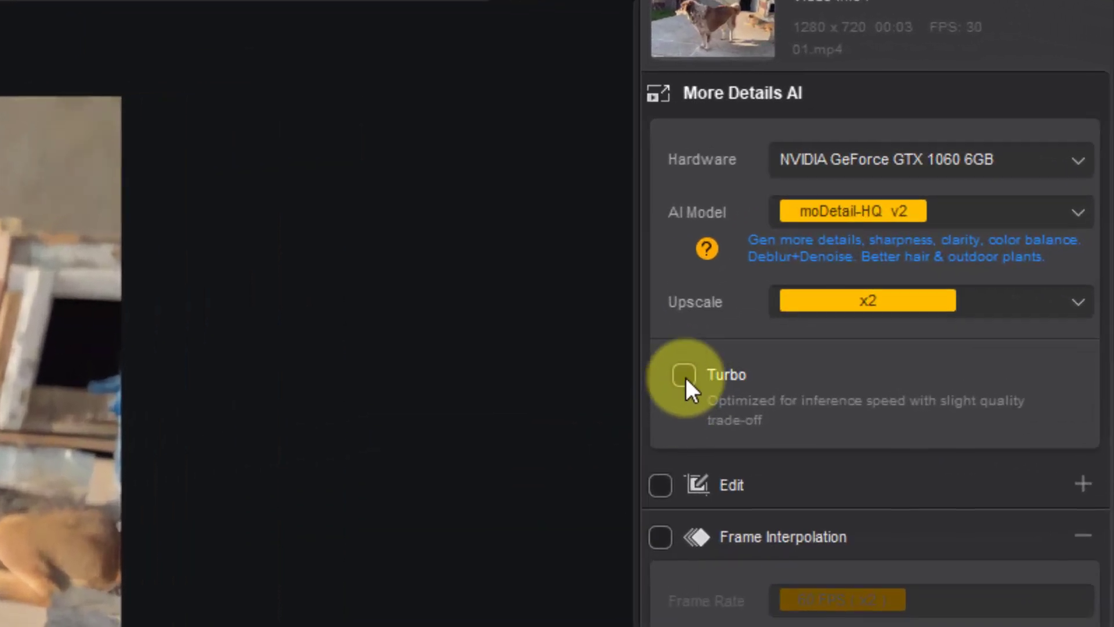
pyautogui.moveTo(738, 408)
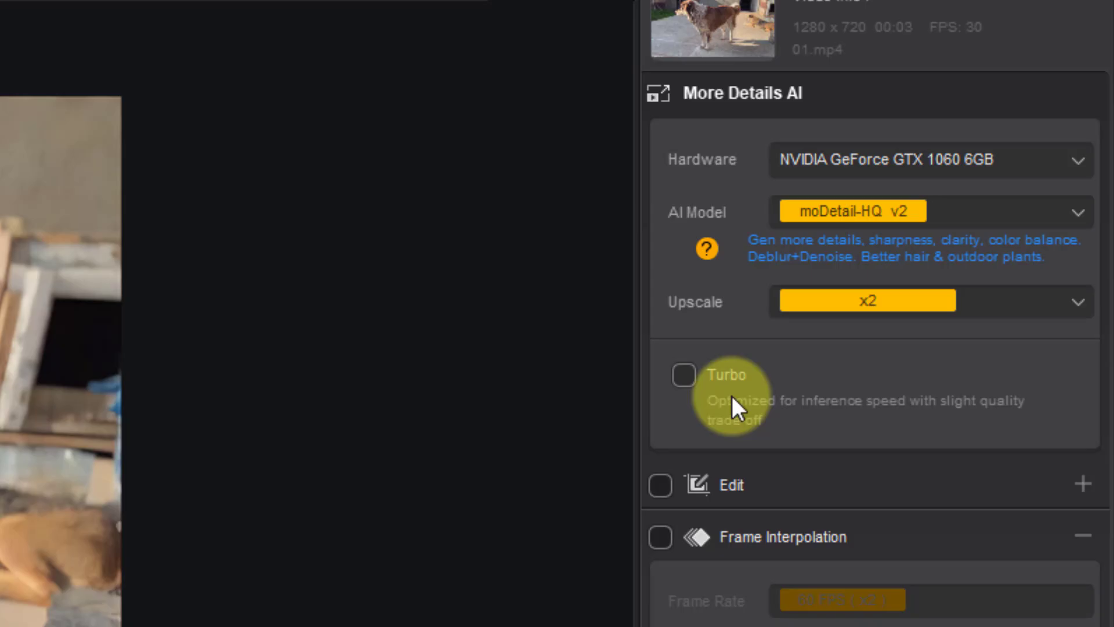
pyautogui.click(863, 301)
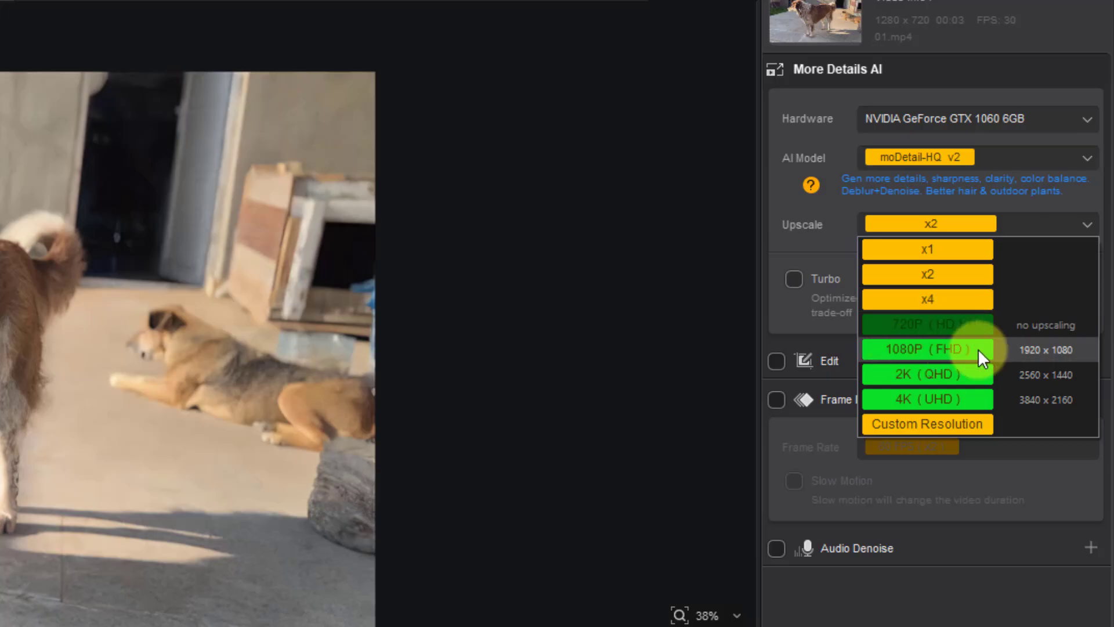
pyautogui.moveTo(932, 428)
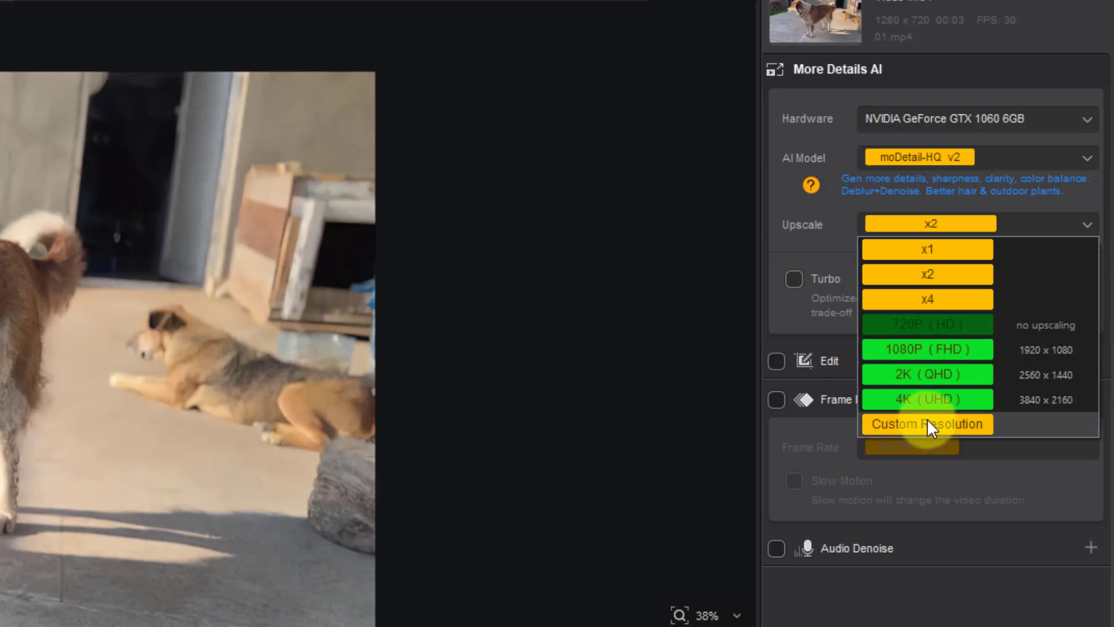
pyautogui.click(927, 424)
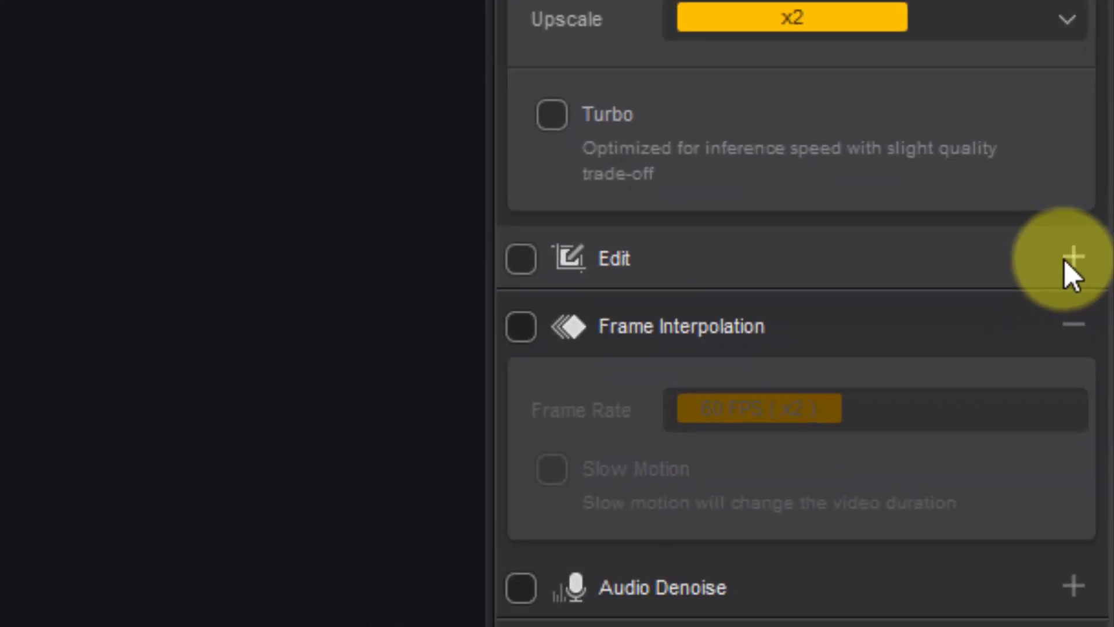
# Enable Frame Interpolation under Edit with frame rate 60 (x2).
pyautogui.click(1073, 257)
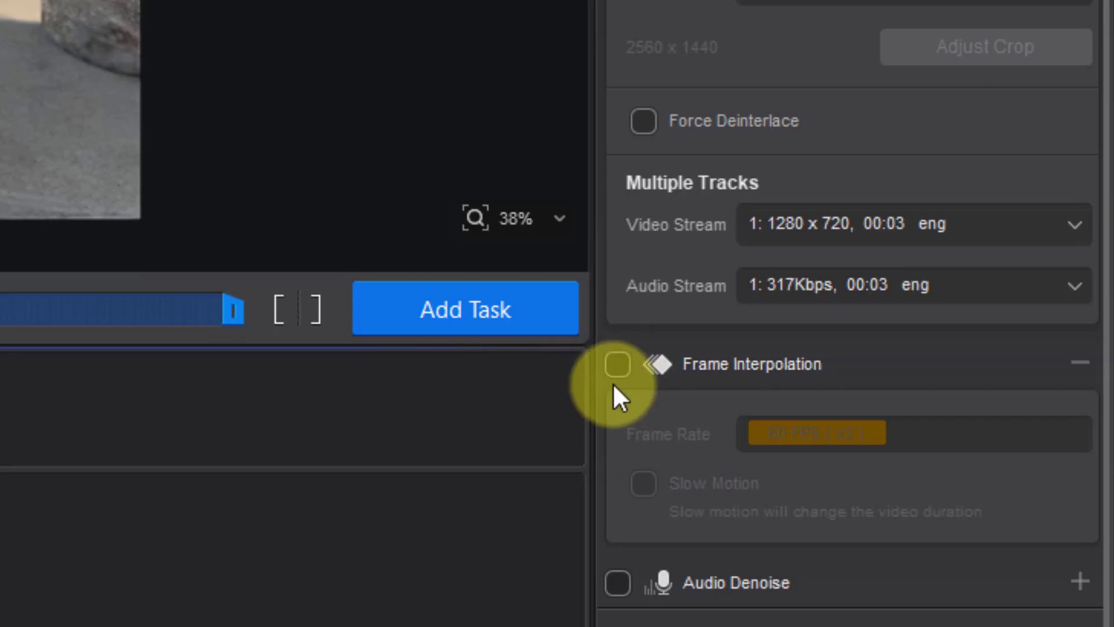
pyautogui.click(617, 364)
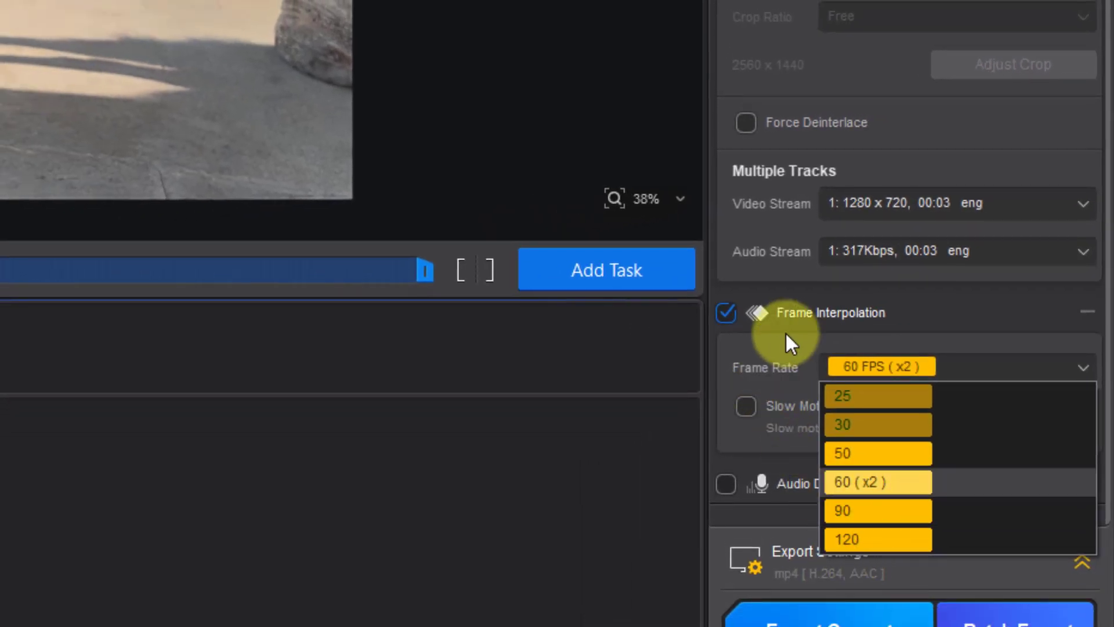
pyautogui.click(876, 481)
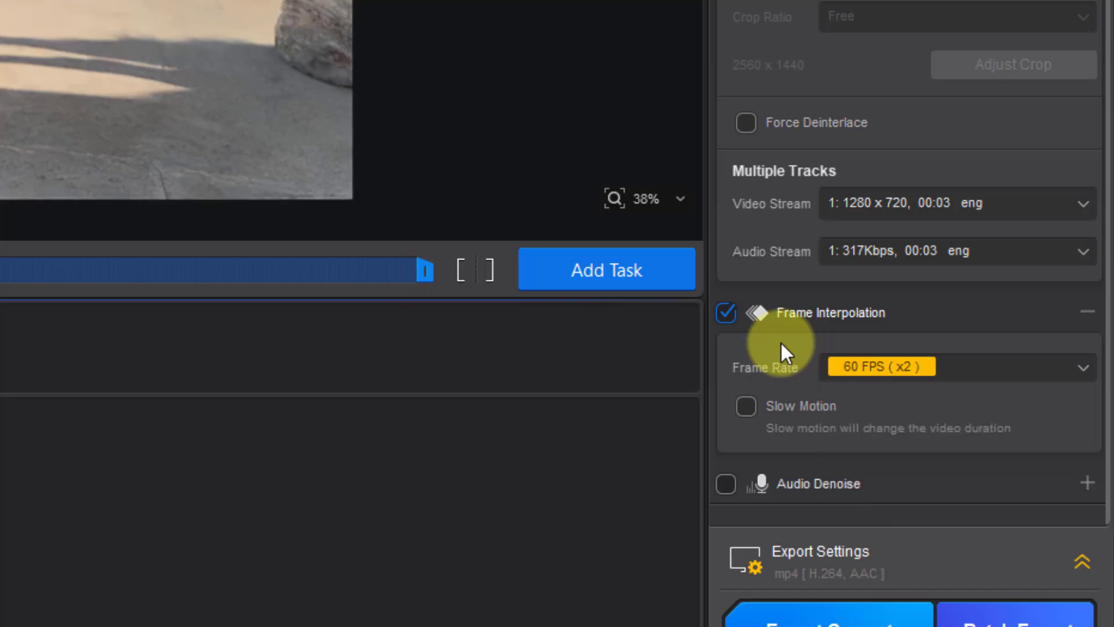
pyautogui.moveTo(792, 502)
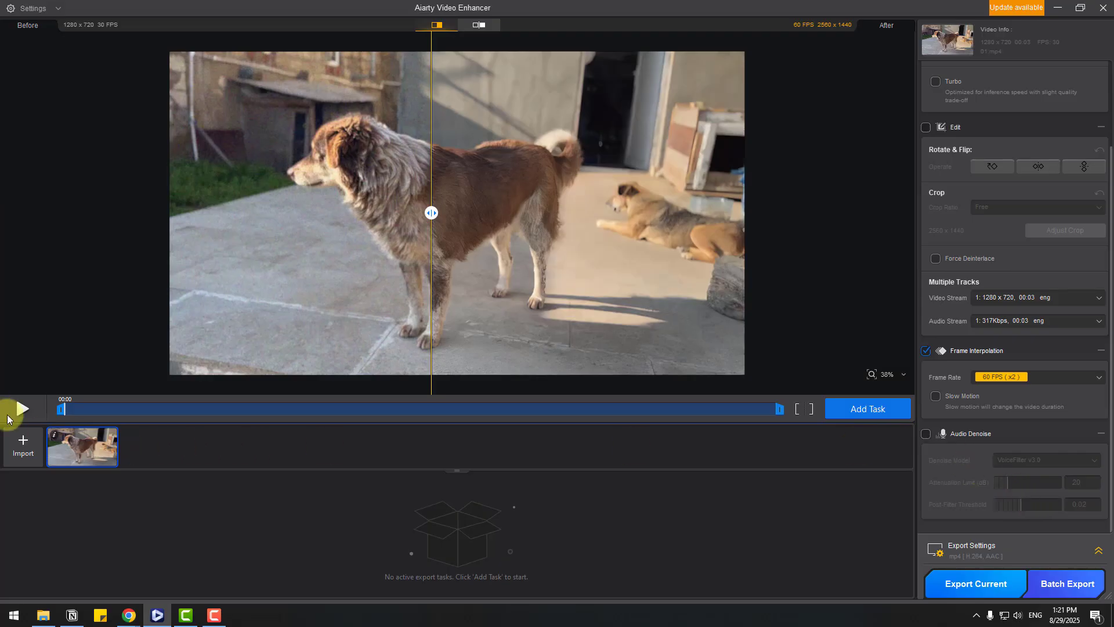
pyautogui.moveTo(1008, 449)
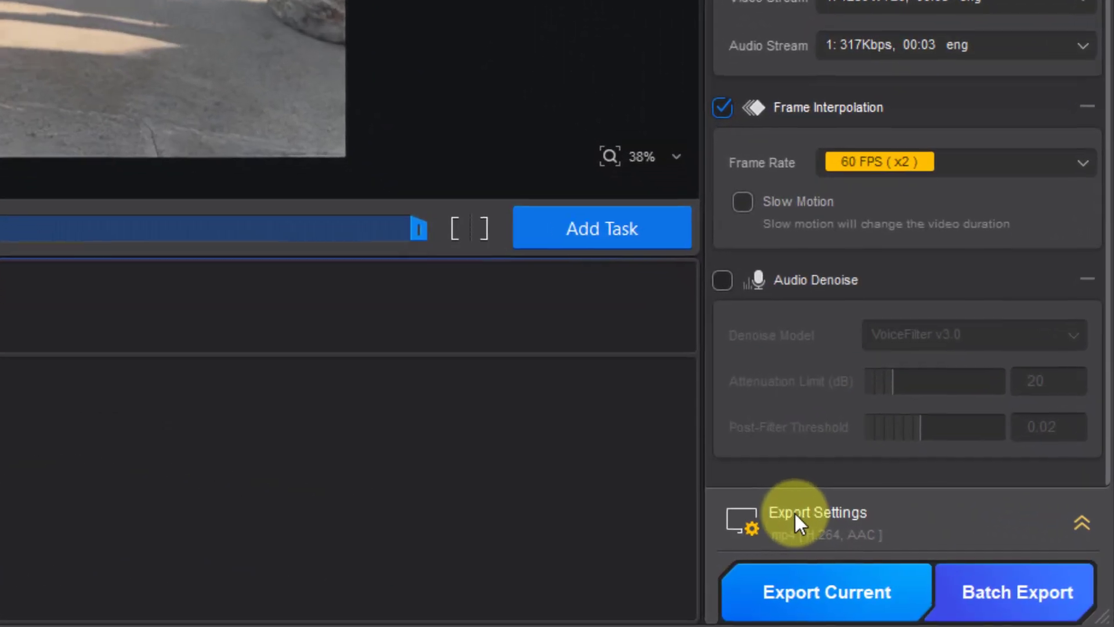
# Expand Export Settings, browse formats and codecs, keeping mp4 with H.264.
pyautogui.click(815, 522)
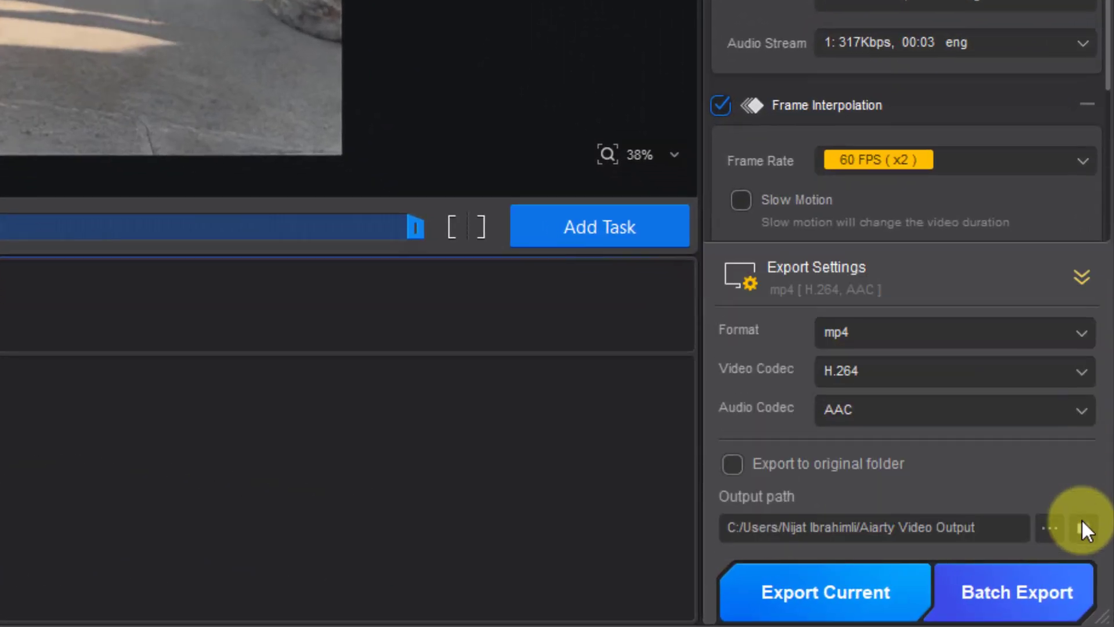
pyautogui.click(953, 332)
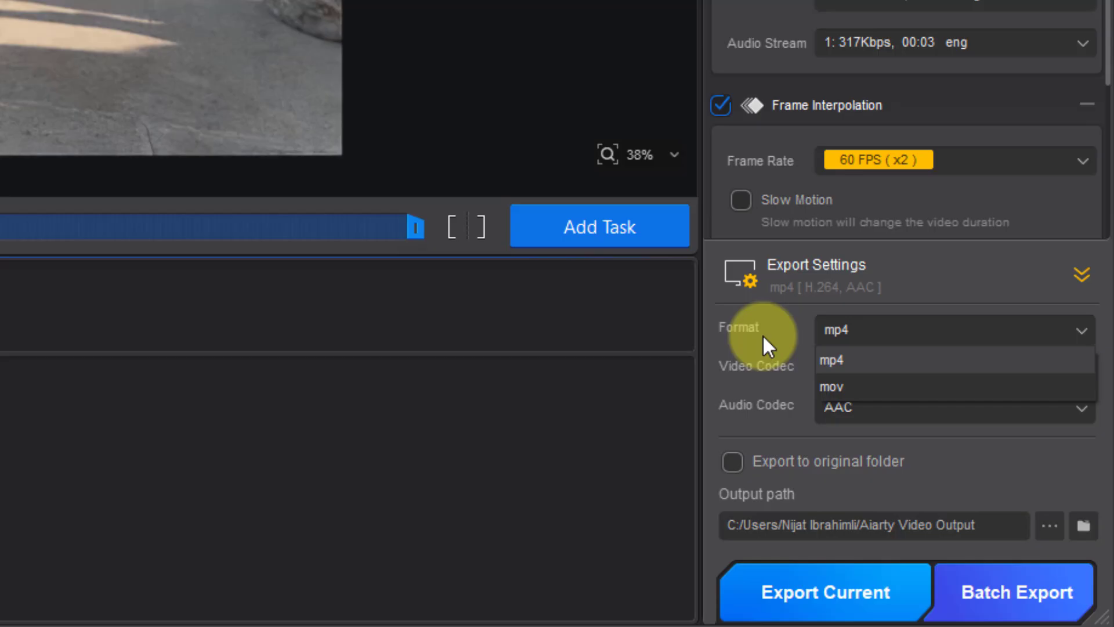
pyautogui.click(954, 368)
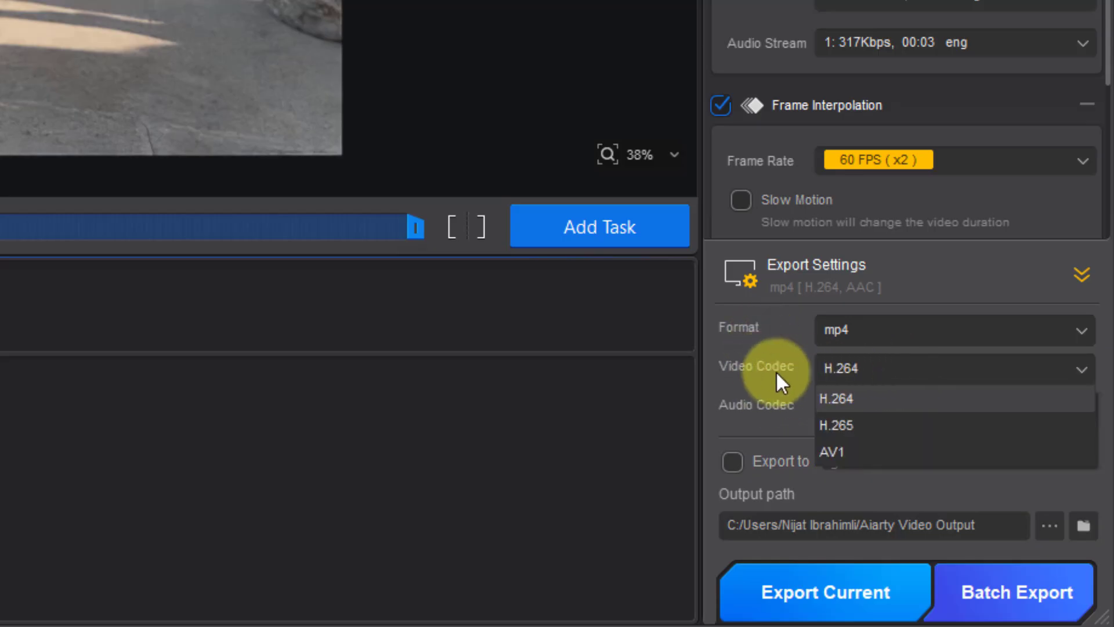
pyautogui.click(835, 398)
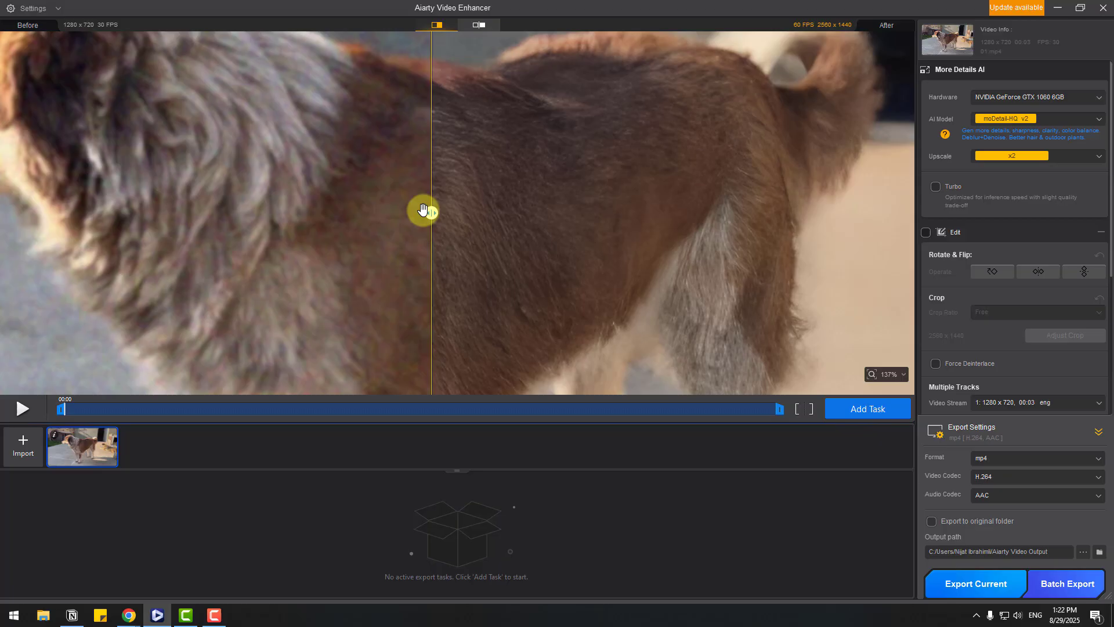
pyautogui.moveTo(431, 211); pyautogui.dragTo(145, 212)
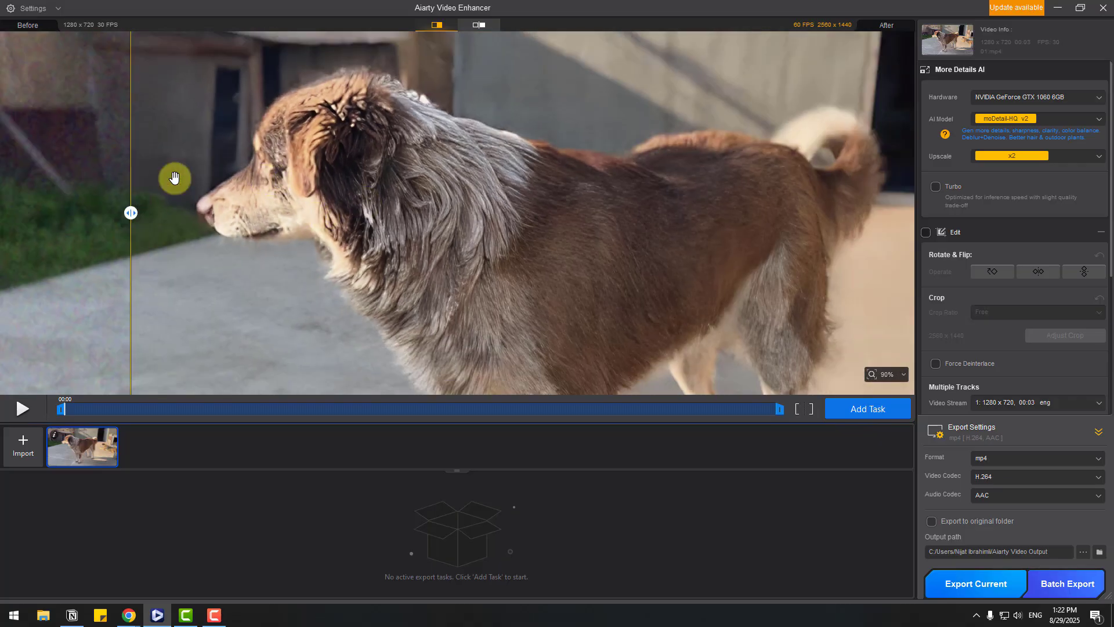
pyautogui.moveTo(130, 212); pyautogui.dragTo(285, 212)
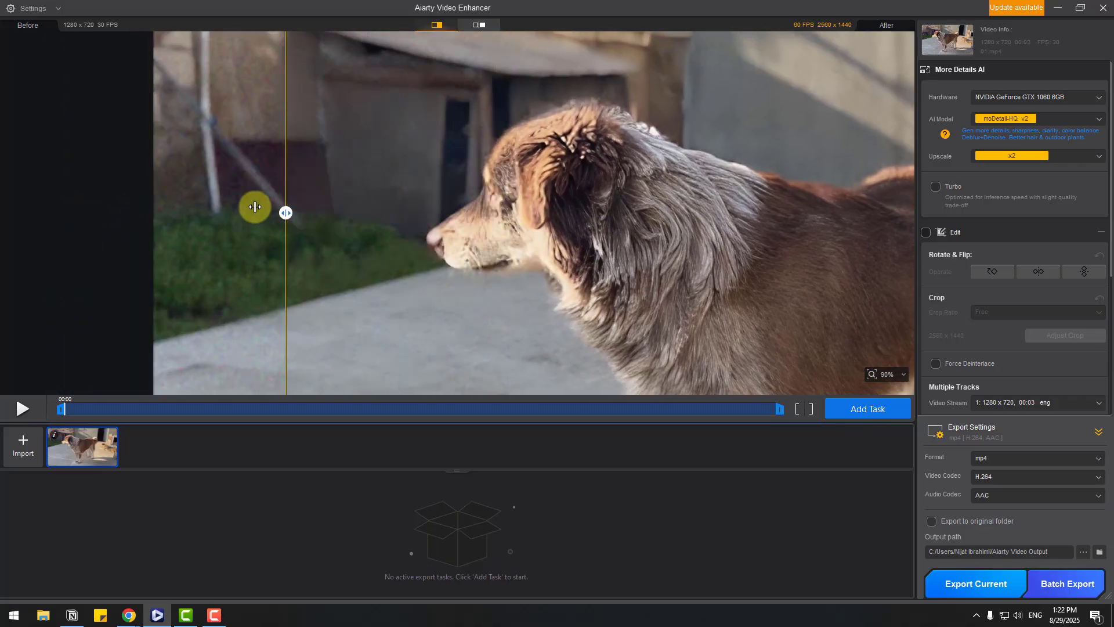
pyautogui.moveTo(285, 212); pyautogui.dragTo(201, 213)
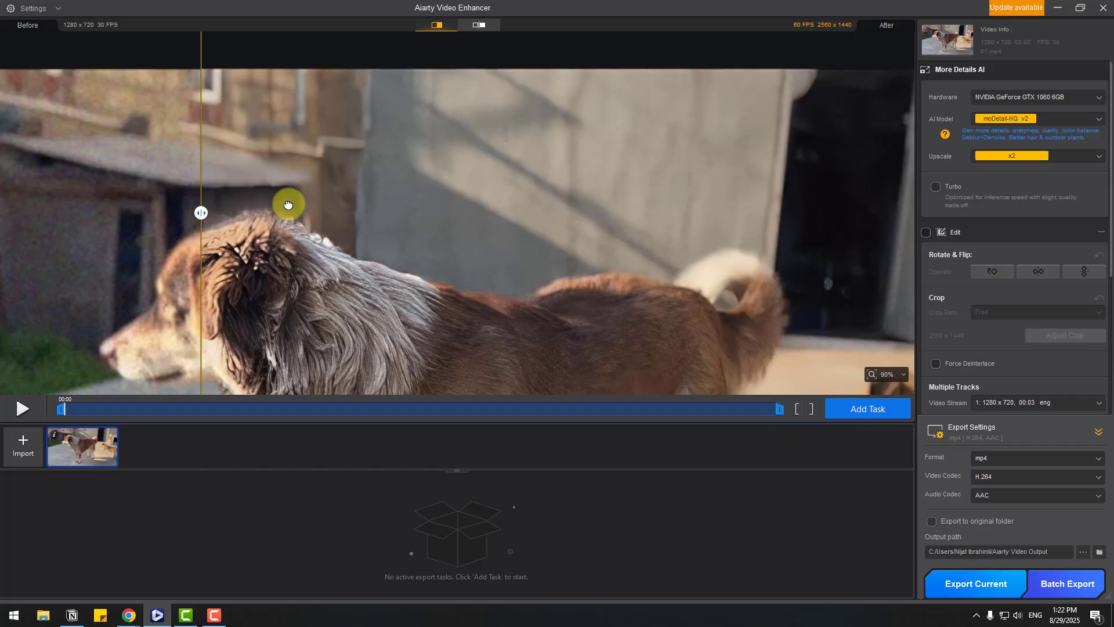
pyautogui.moveTo(201, 212); pyautogui.dragTo(540, 215)
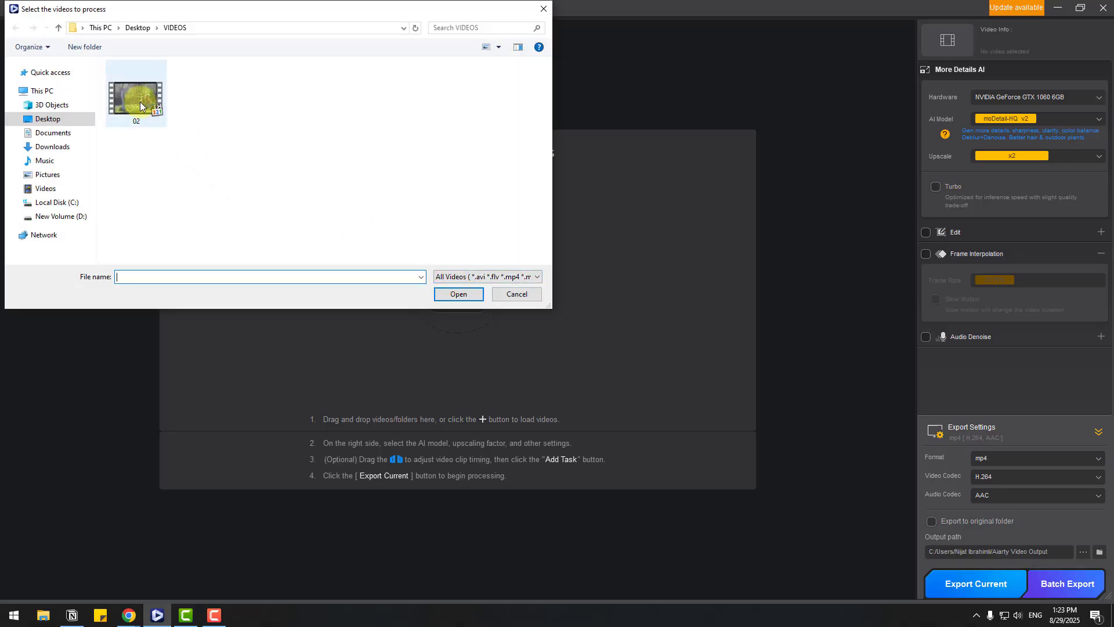
# Import video 02 (1280×720, 30 FPS), the family garden scene.
pyautogui.click(458, 294)
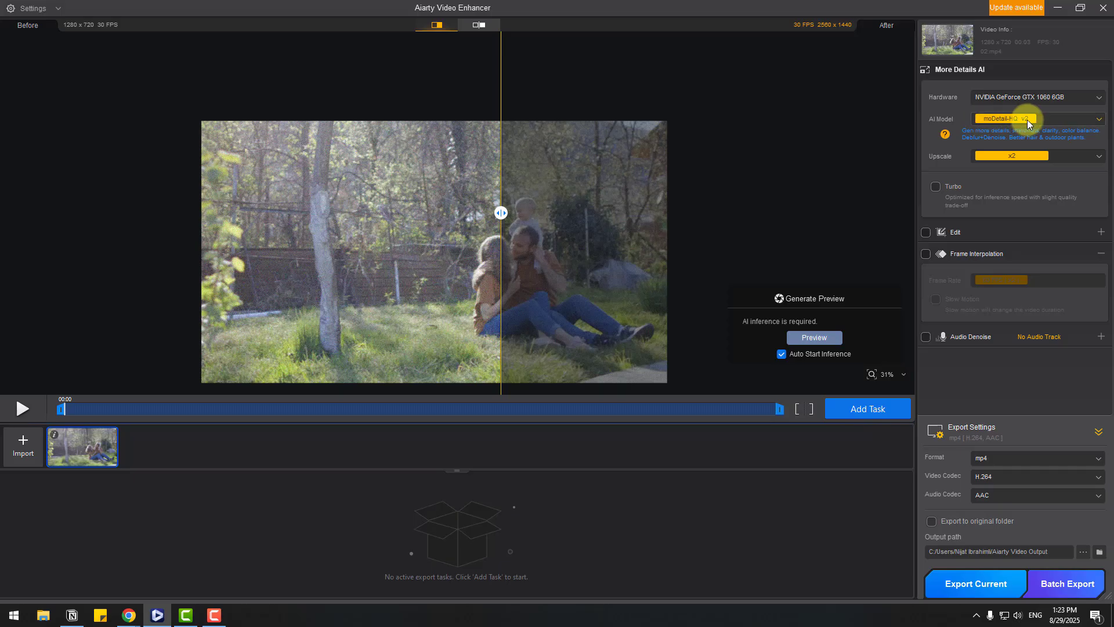
# Switch the AI Model from moDetail-HQ v2 to Smooth-HQ v2 for video 02.
pyautogui.click(1035, 118)
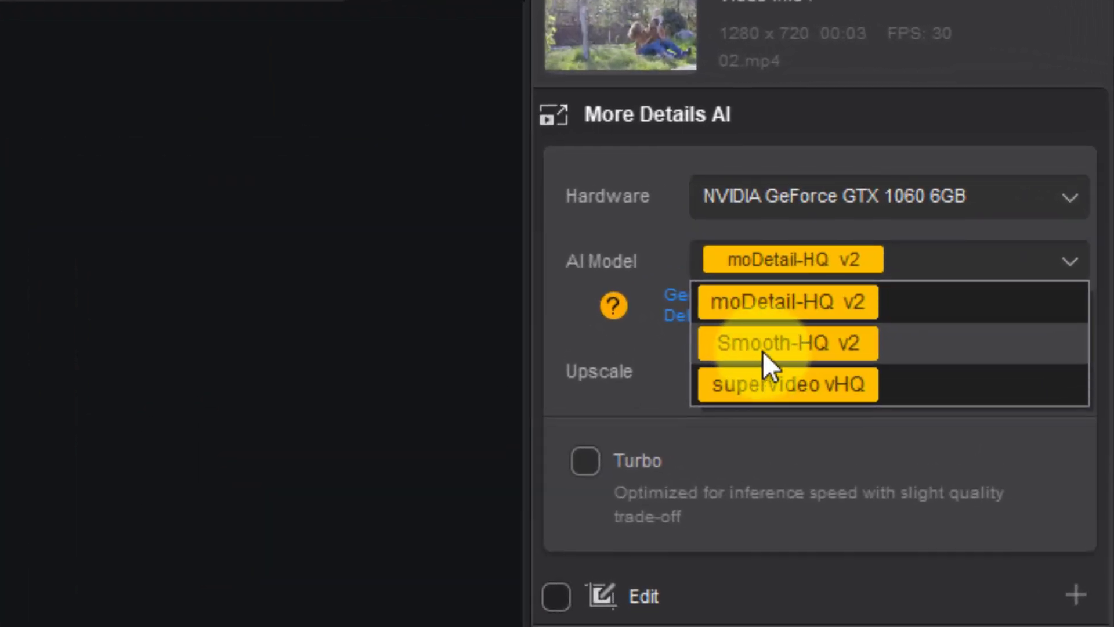
pyautogui.click(786, 343)
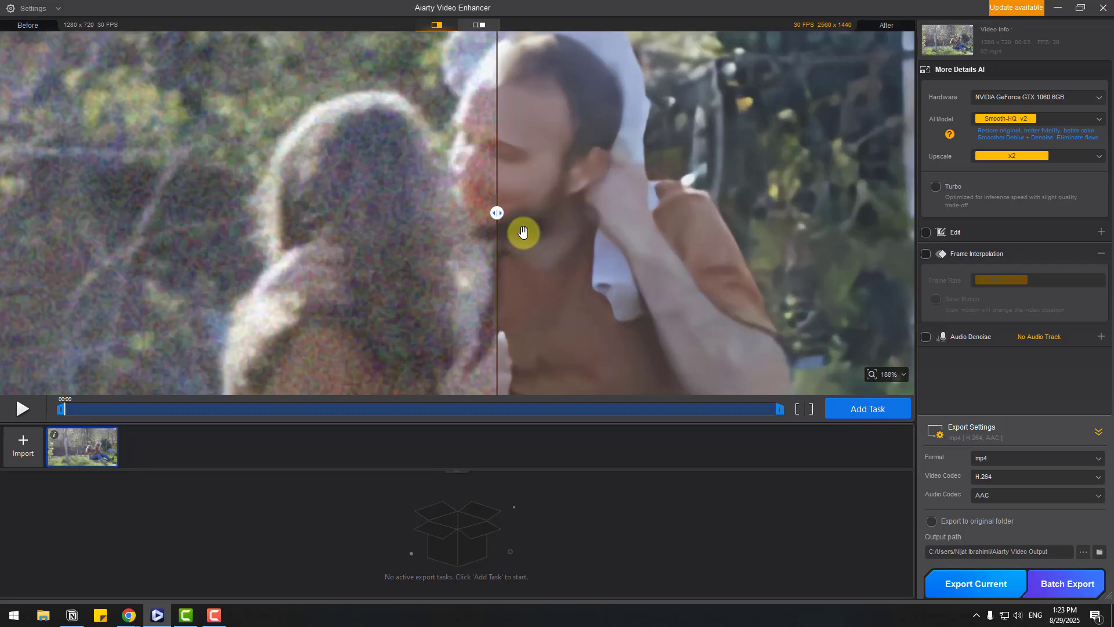
pyautogui.moveTo(496, 213); pyautogui.dragTo(176, 213)
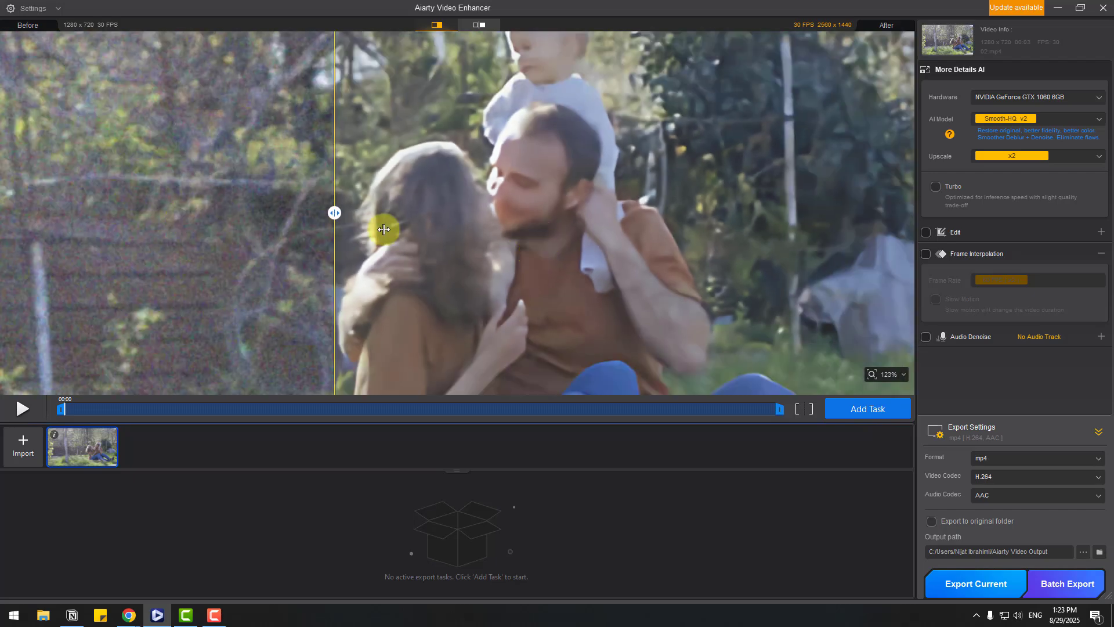
pyautogui.moveTo(334, 212); pyautogui.dragTo(395, 212)
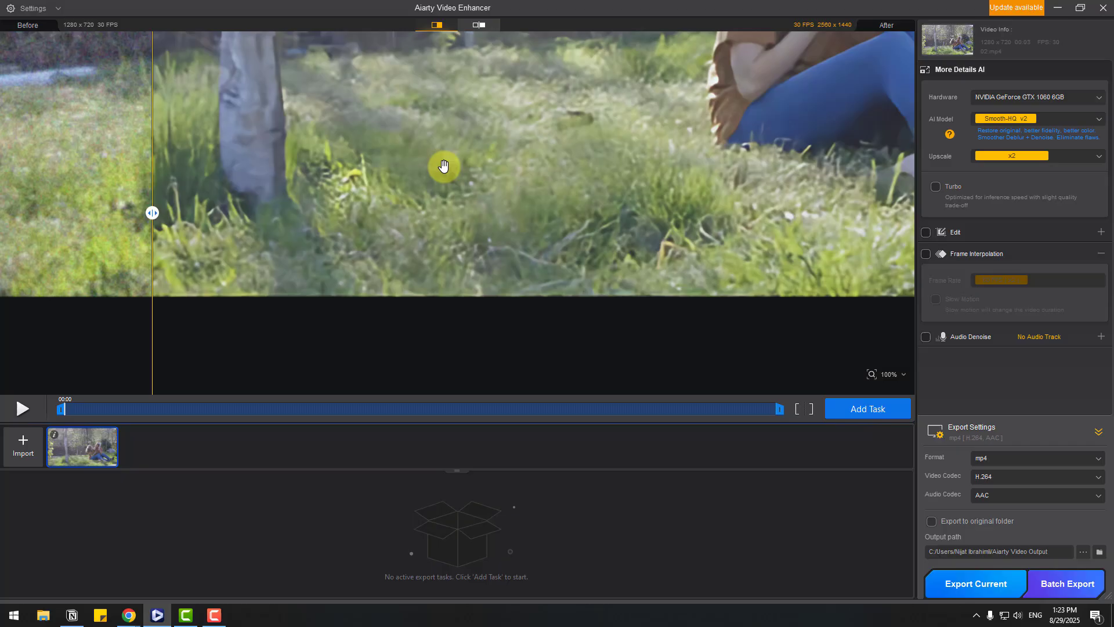
pyautogui.moveTo(152, 212); pyautogui.dragTo(489, 213)
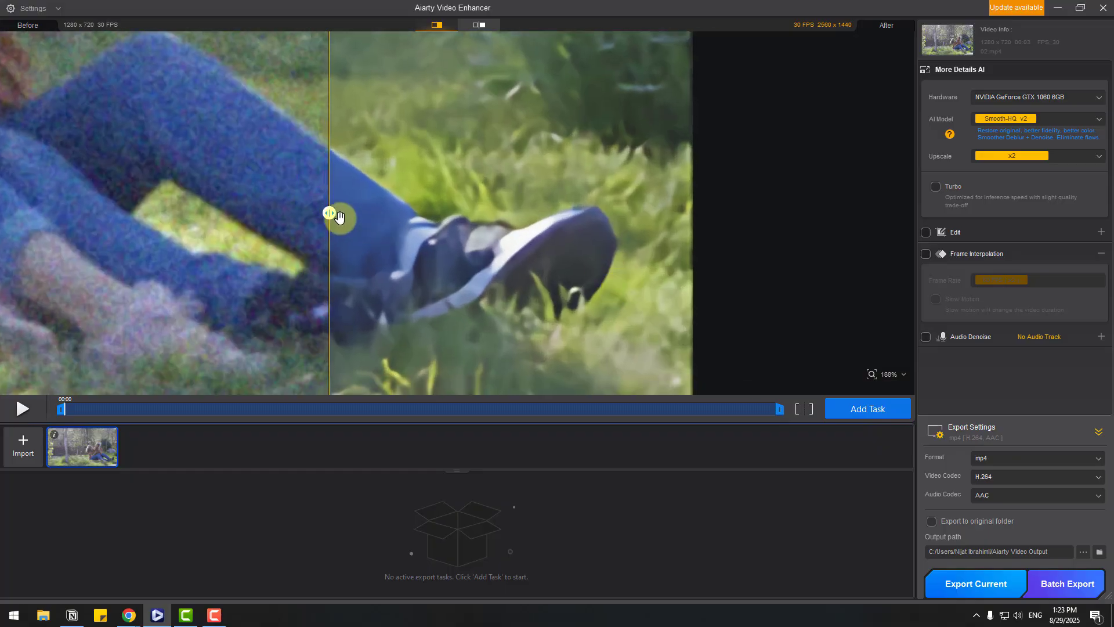
pyautogui.moveTo(329, 213); pyautogui.dragTo(97, 213)
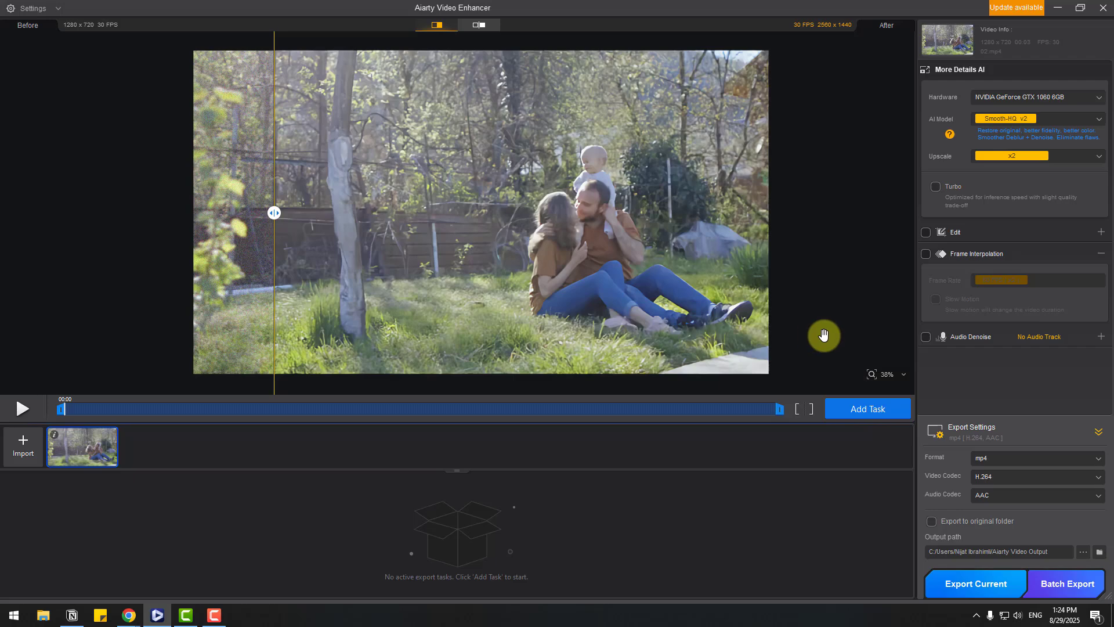
# Import video 03.mp4 from the VIDEOS folder, the 1280×720 night city clip.
pyautogui.click(23, 446)
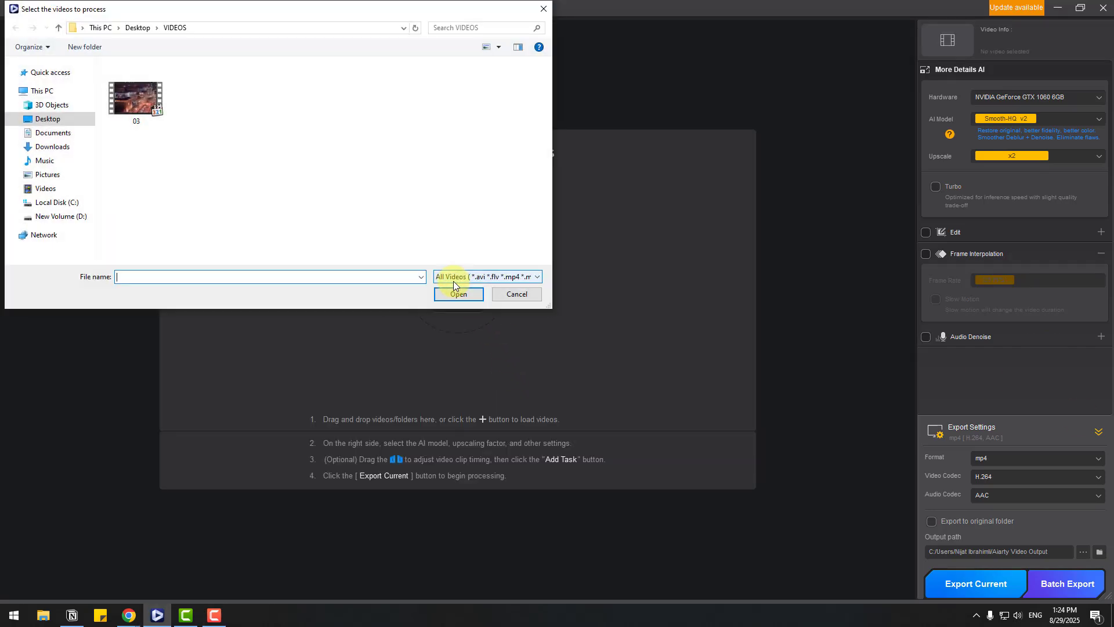
pyautogui.click(136, 93)
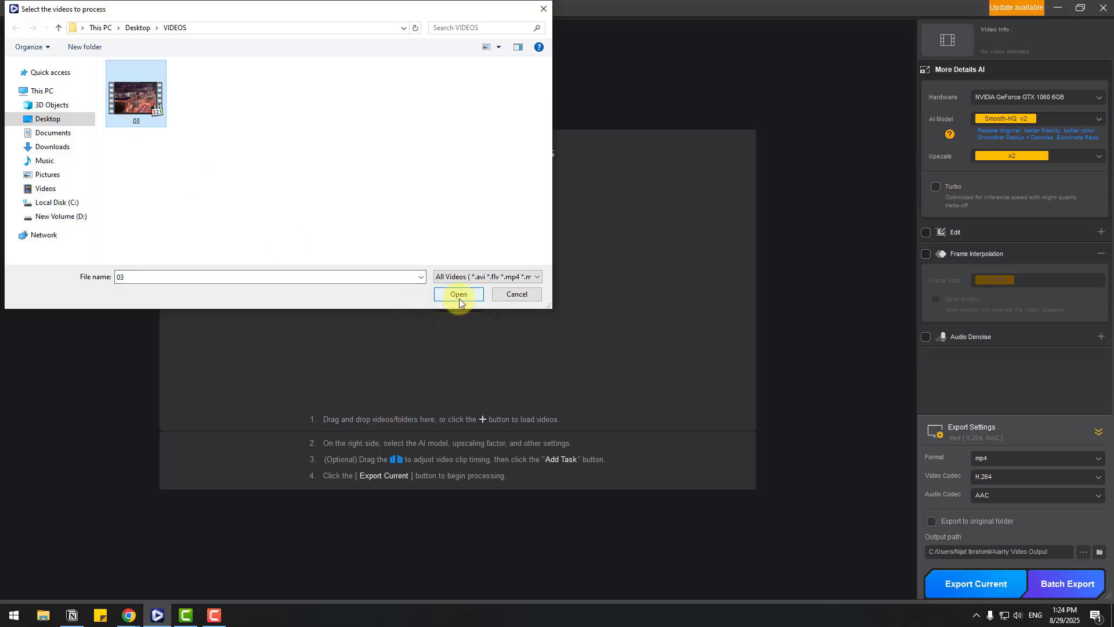
pyautogui.click(458, 294)
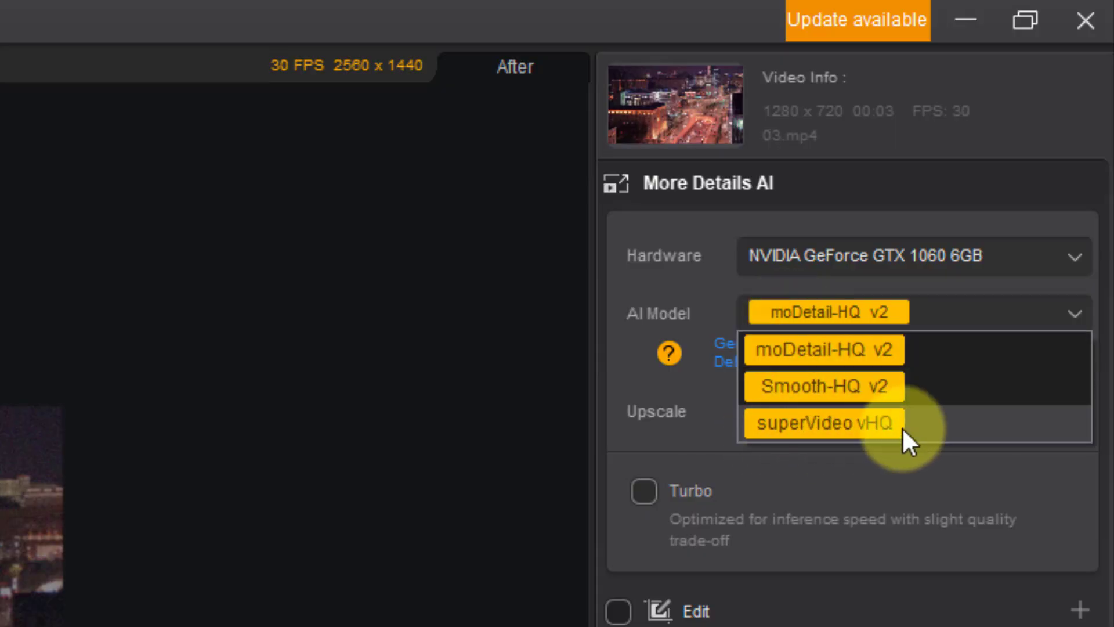
# Select superVideo vHQ as the AI model for the night city clip.
pyautogui.click(822, 421)
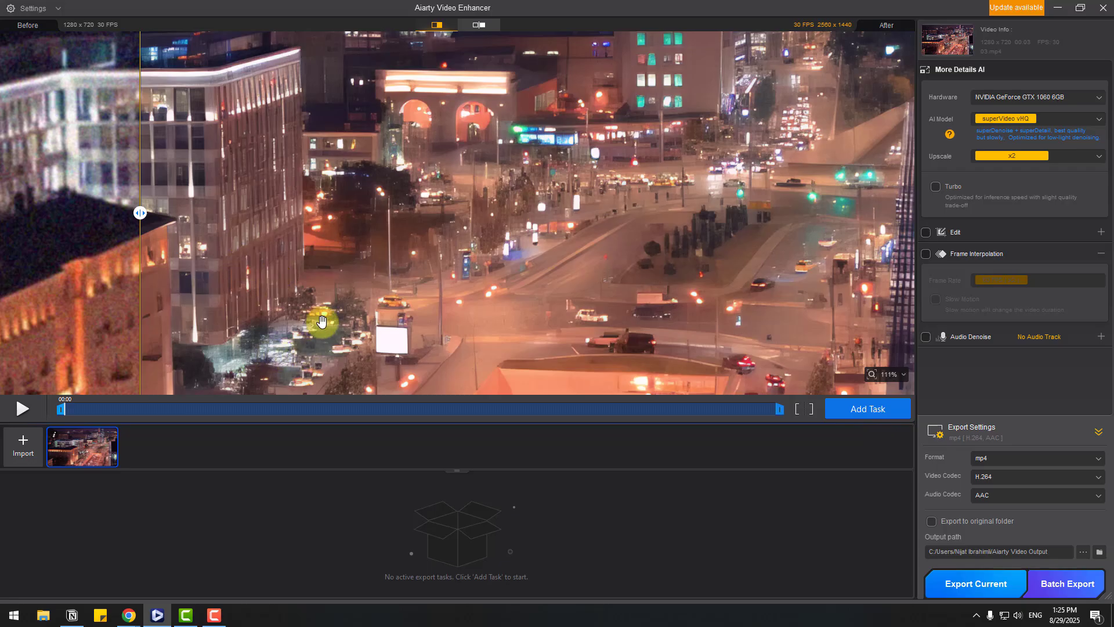
pyautogui.moveTo(140, 212); pyautogui.dragTo(22, 212)
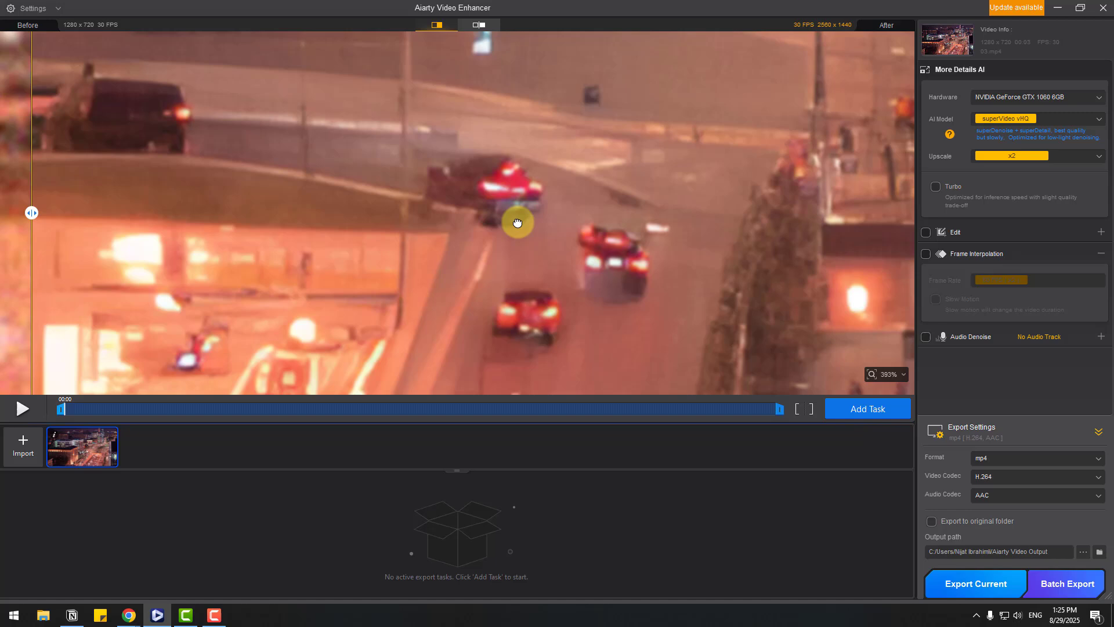
pyautogui.moveTo(31, 213); pyautogui.dragTo(71, 212)
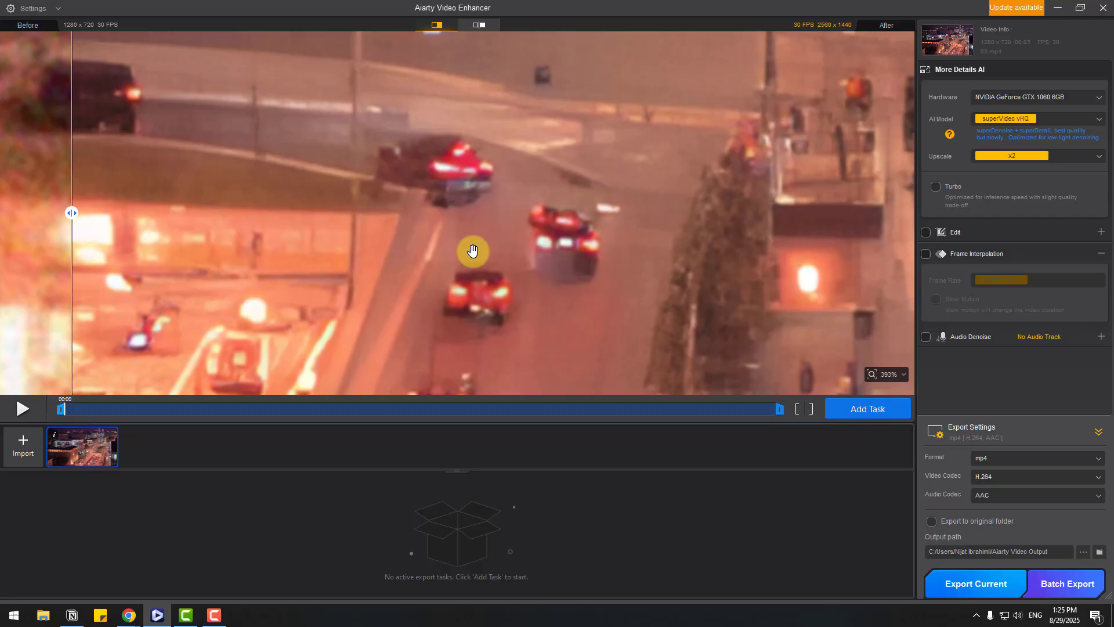
pyautogui.moveTo(472, 251); pyautogui.dragTo(565, 160)
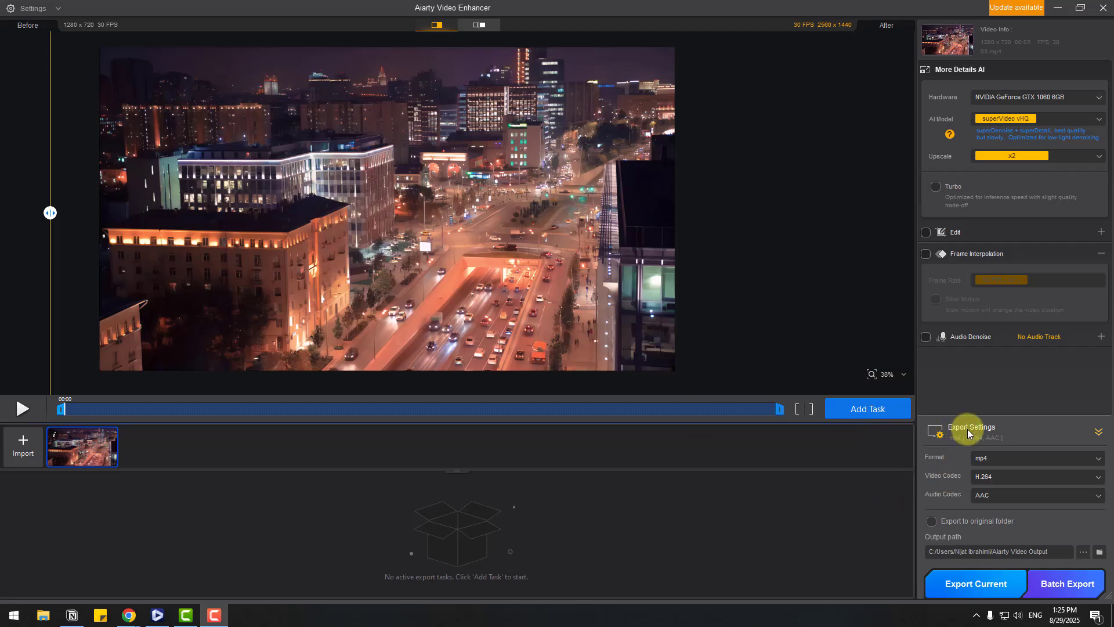
# Keep mp4 as the export format and browse for the Aiarty Video Output folder.
pyautogui.click(1034, 457)
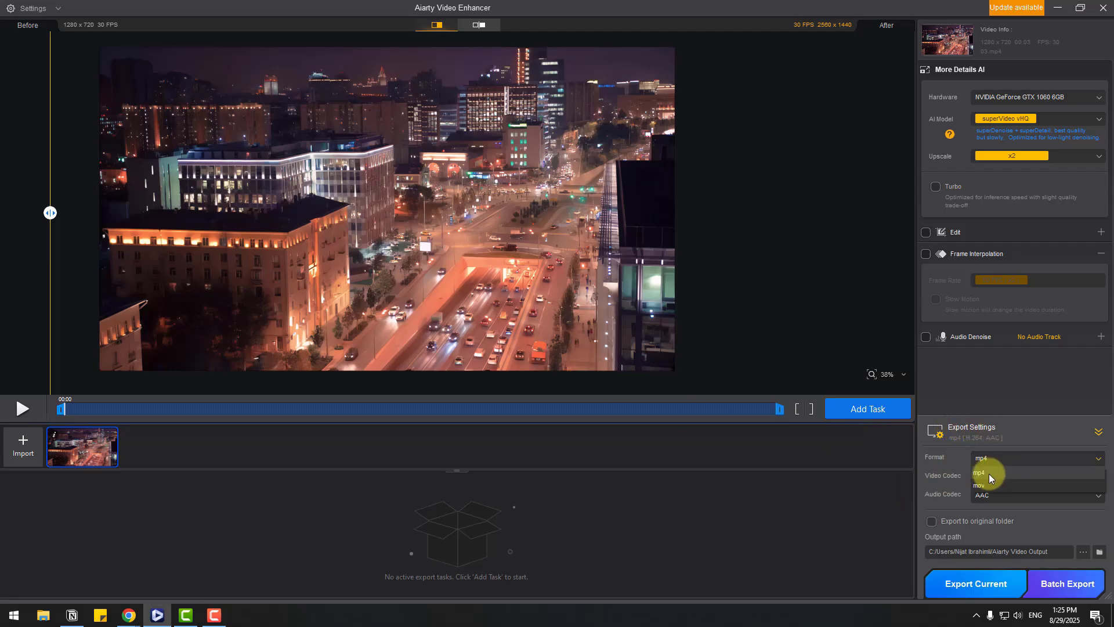
pyautogui.click(1033, 476)
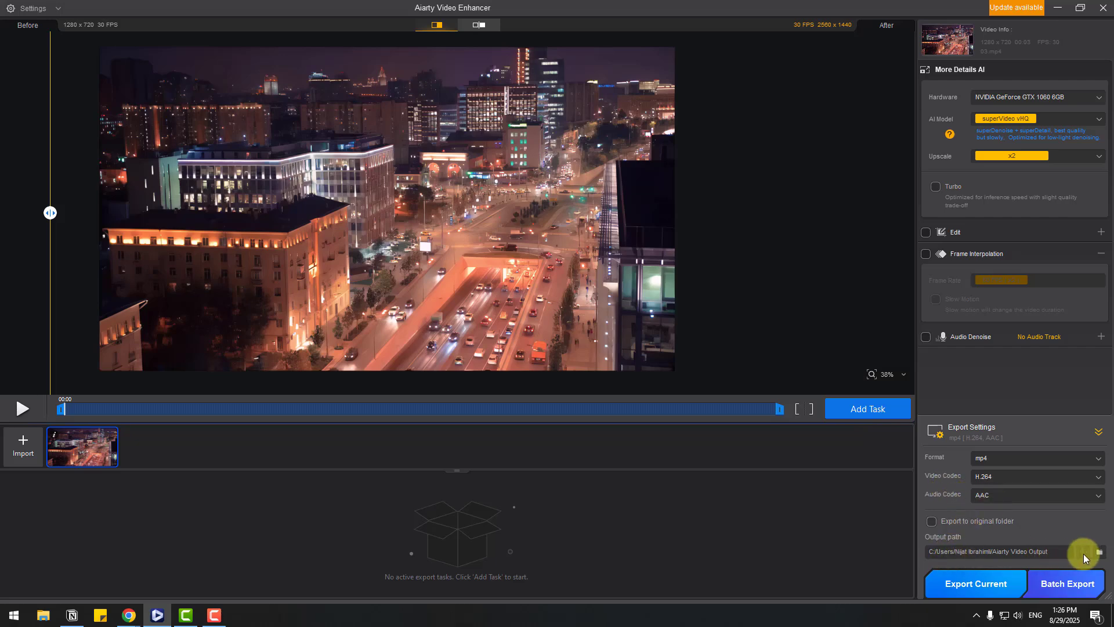
pyautogui.click(974, 583)
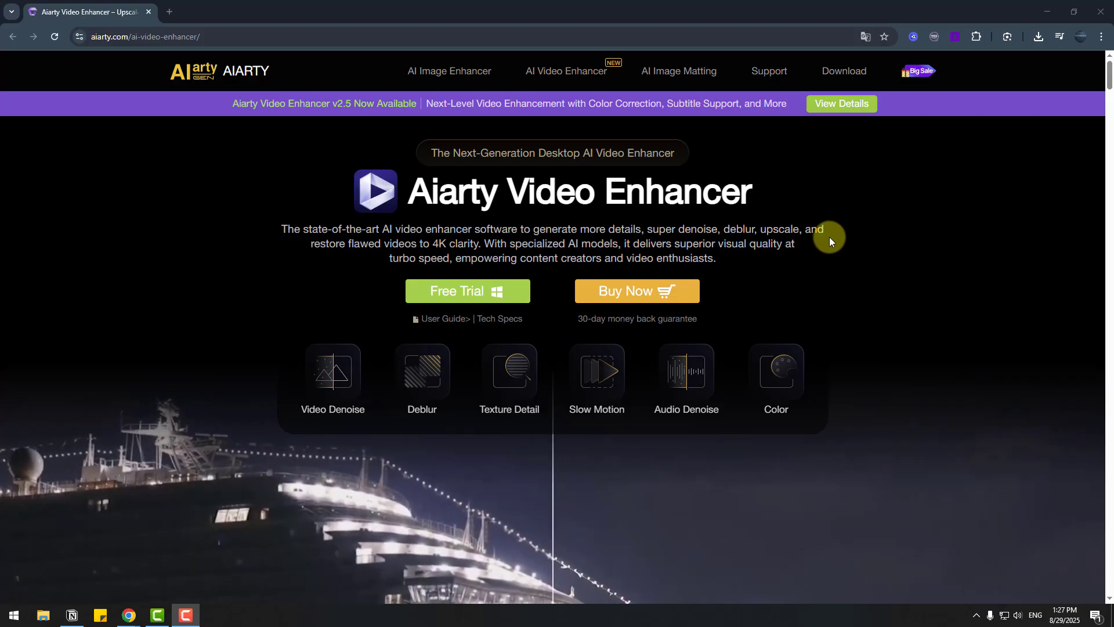
pyautogui.moveTo(929, 236)
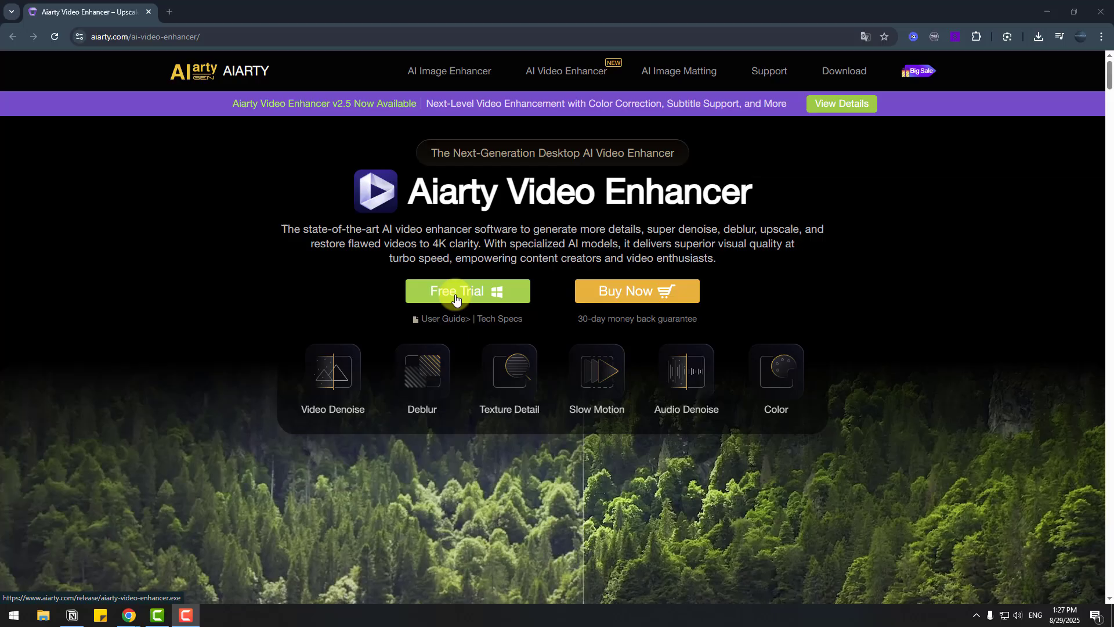
# Click Free Trial on the aiarty.com Video Enhancer product page.
pyautogui.click(465, 291)
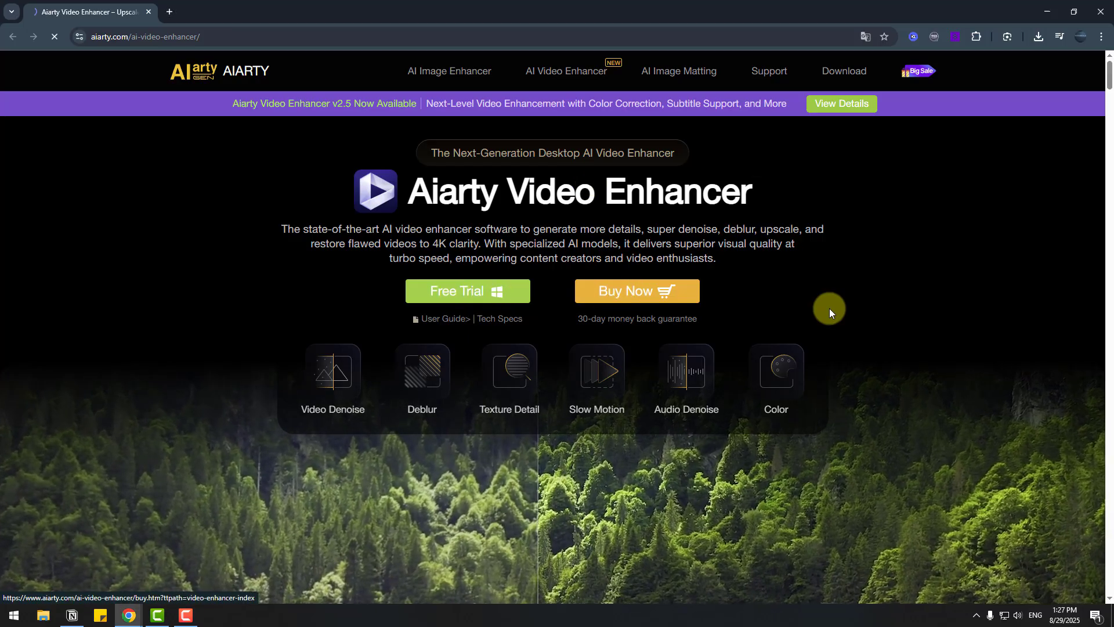
pyautogui.click(635, 291)
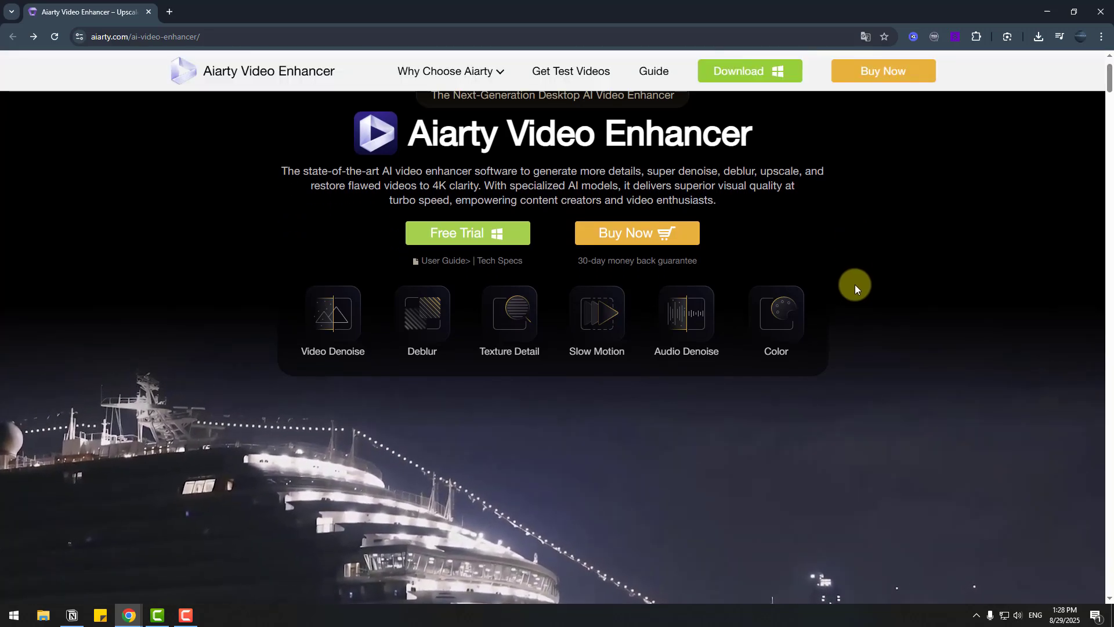
# Scroll the Aiarty product page past sample videos and model ratings to the user testimonials.
pyautogui.scroll(-3)
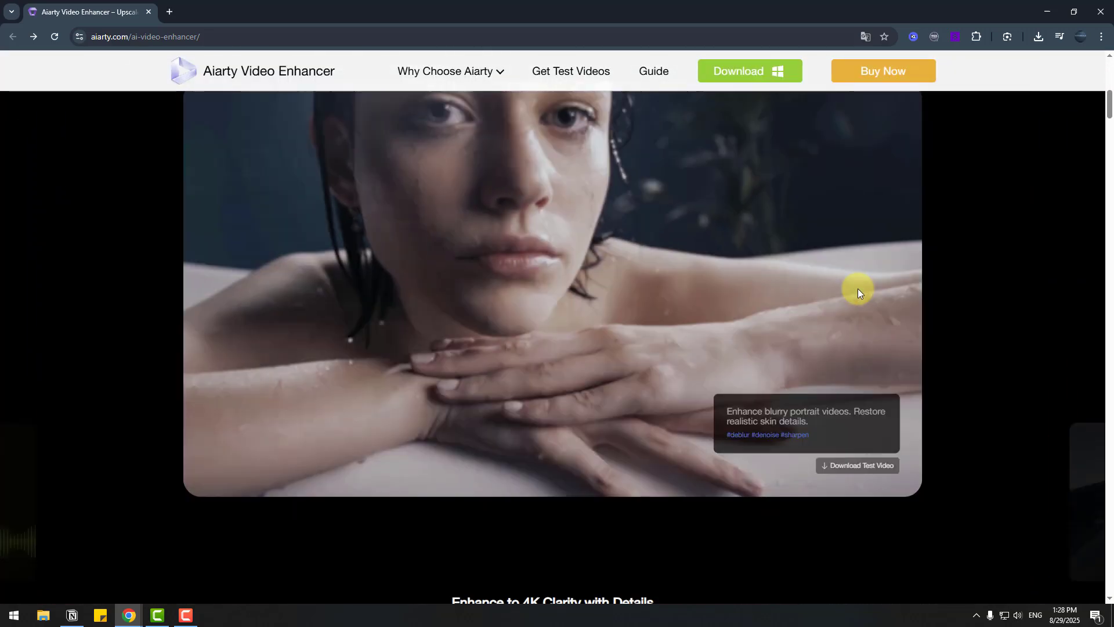
pyautogui.scroll(-3)
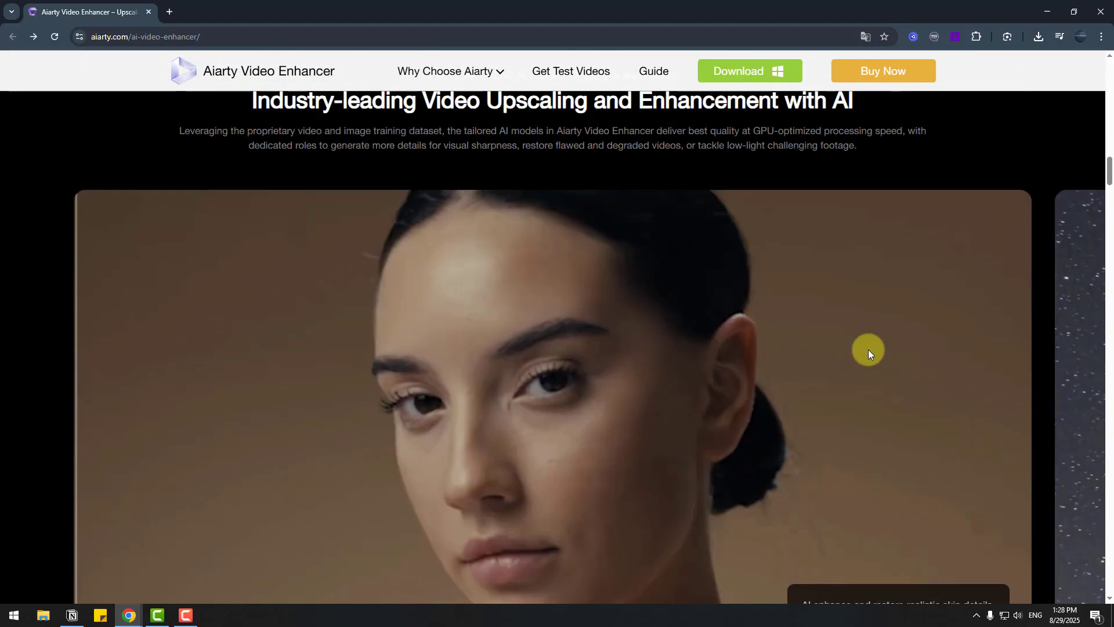
pyautogui.scroll(-3)
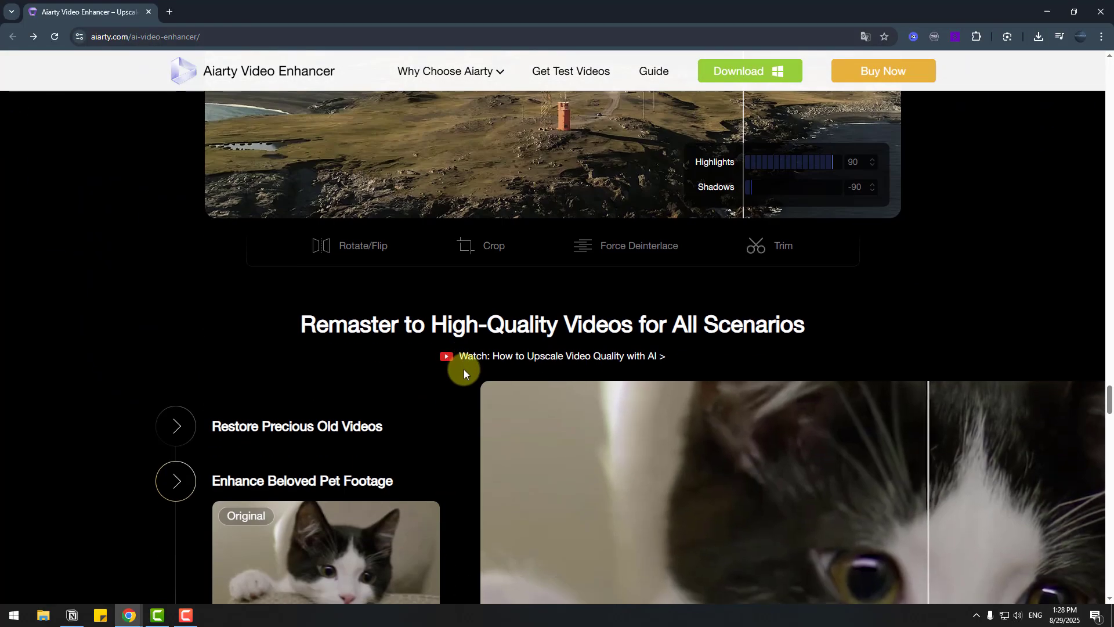
pyautogui.scroll(-3)
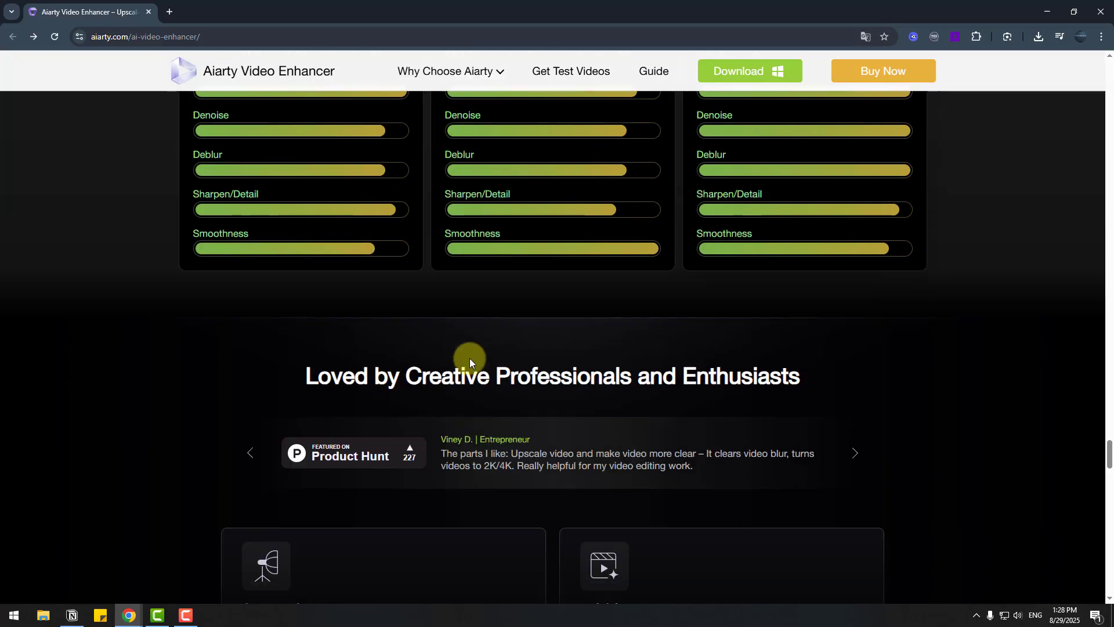